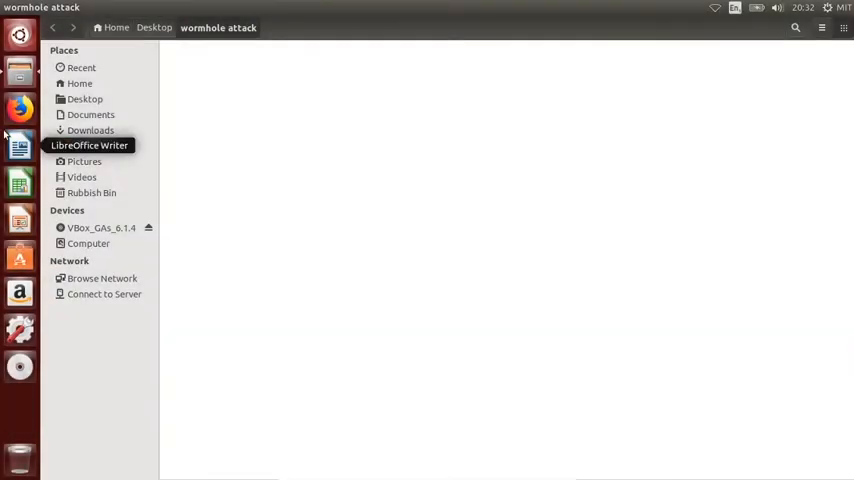
mouse_move(284, 188)
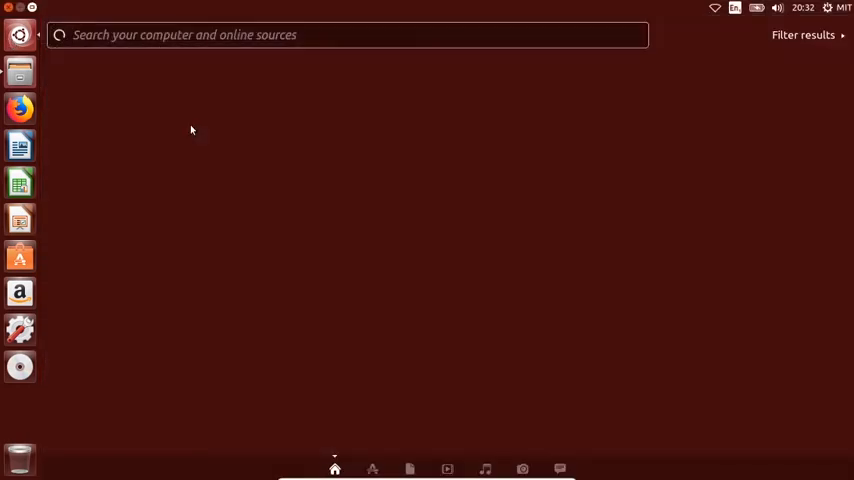
Start a Terminal and move into /usr/local/ns-allinone-2.35/ns-2.35
text(ter)
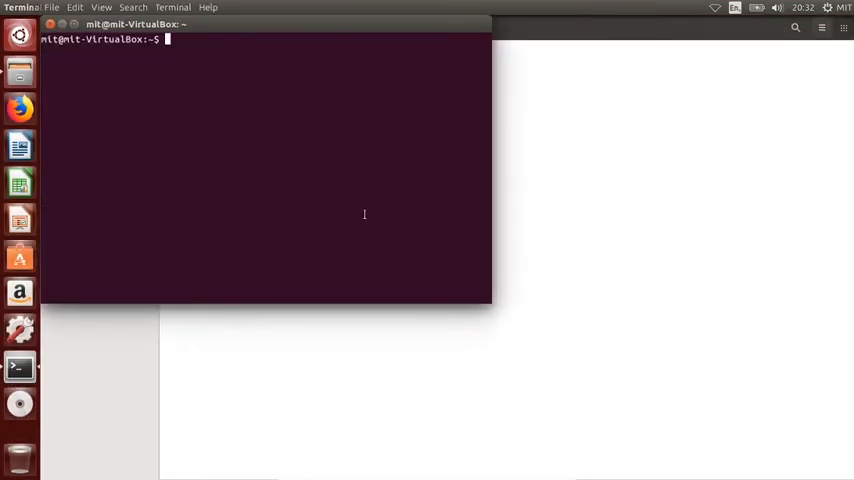
key(Return)
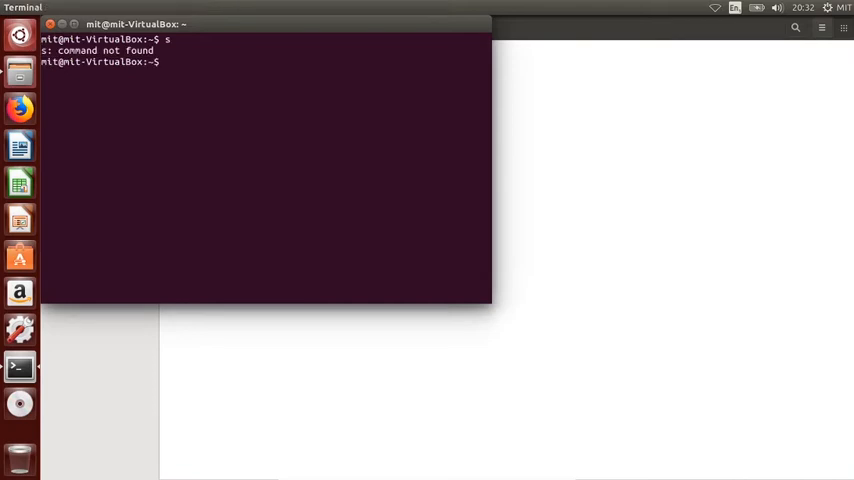
text(cd /us)
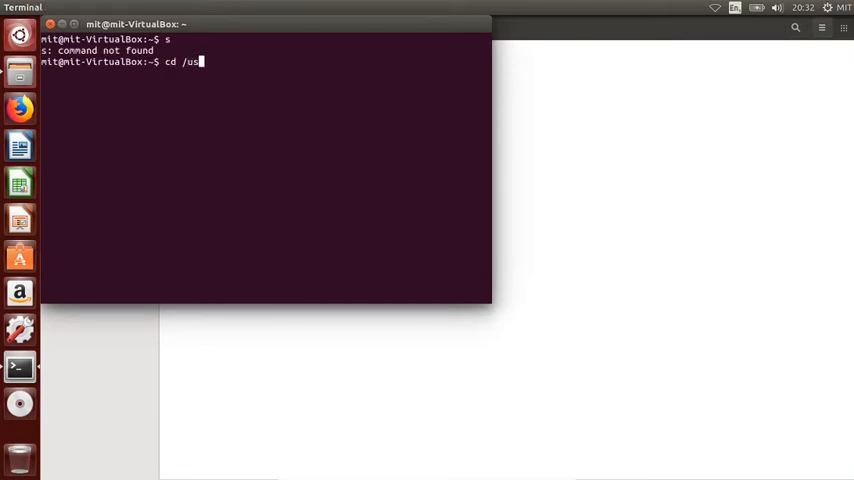
key(Return)
text(c)
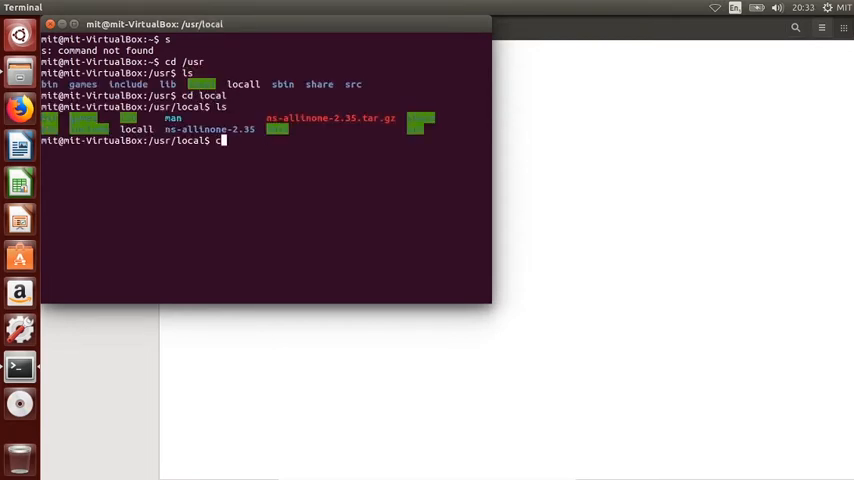
key(Return)
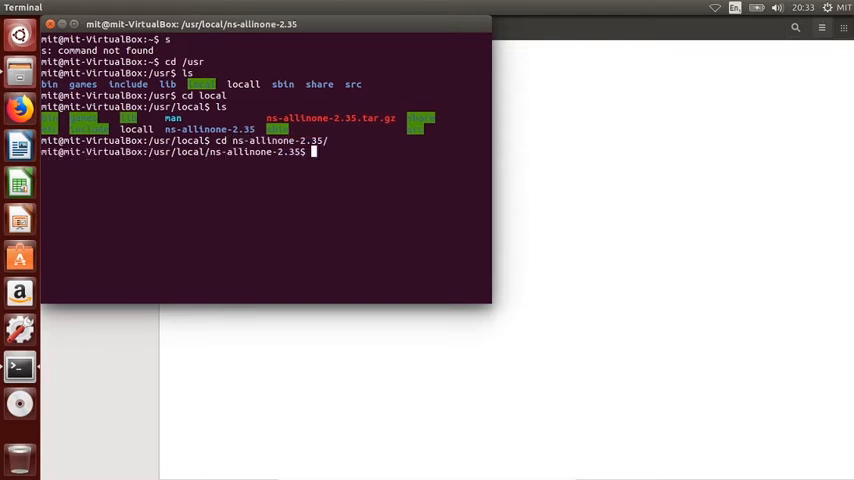
text(cd)
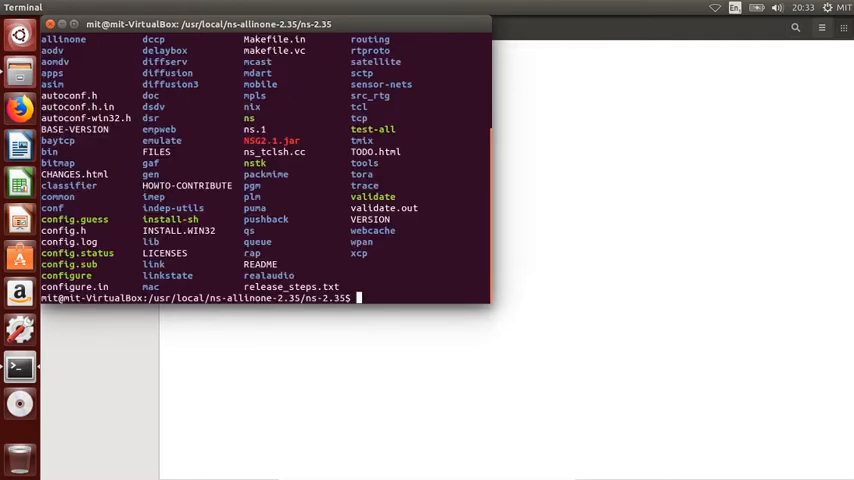
Compose the command java -jar NSG2.1.jar with the jar name pasted in
text(java)
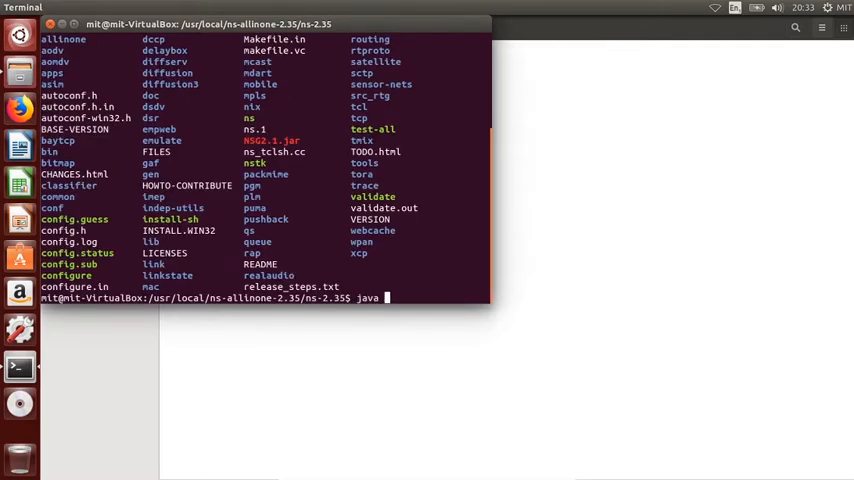
text(-)
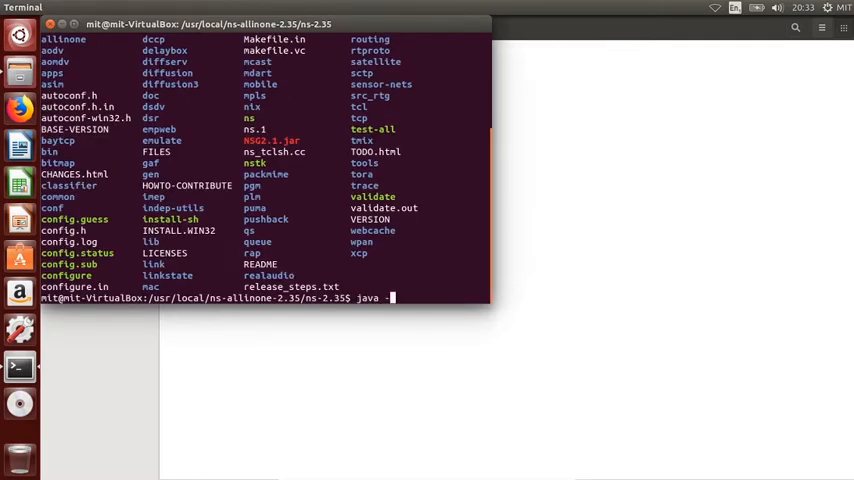
text(jar)
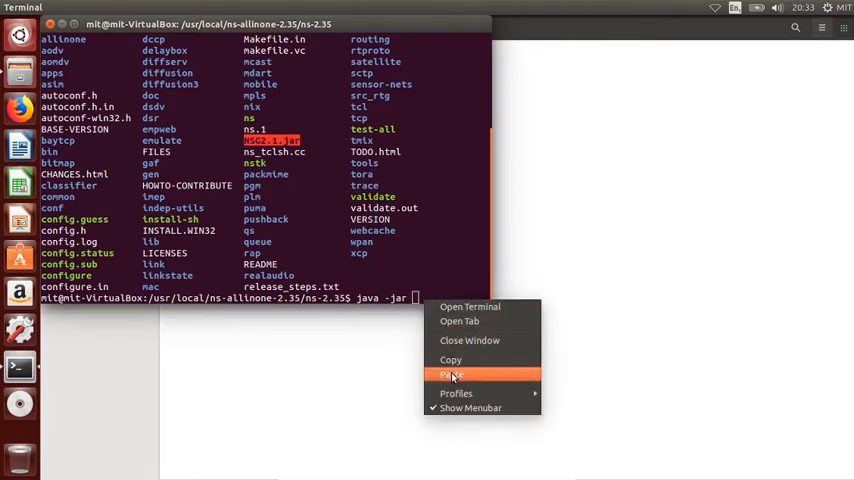
click(452, 374)
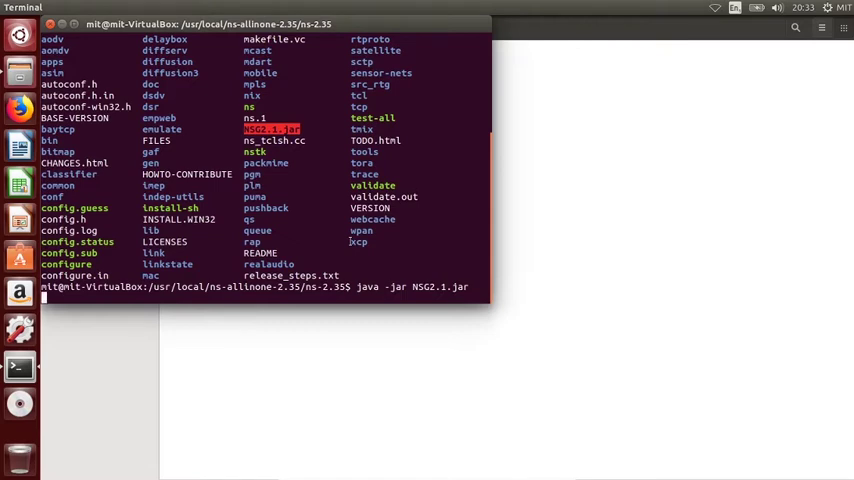
Launch NSG2 and create a new, empty wireless scenario
key(Return)
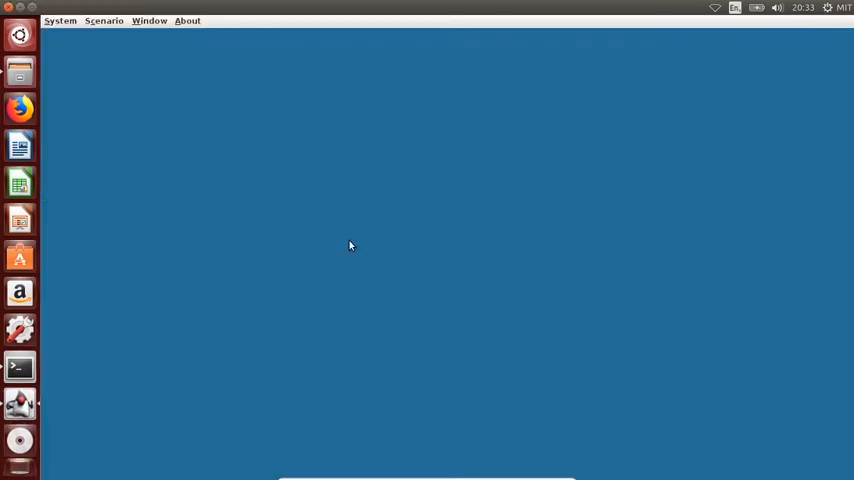
mouse_move(104, 20)
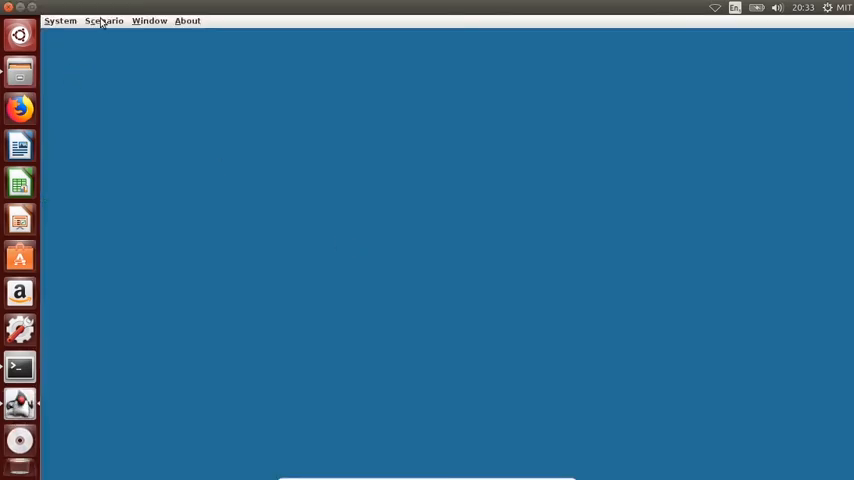
click(104, 20)
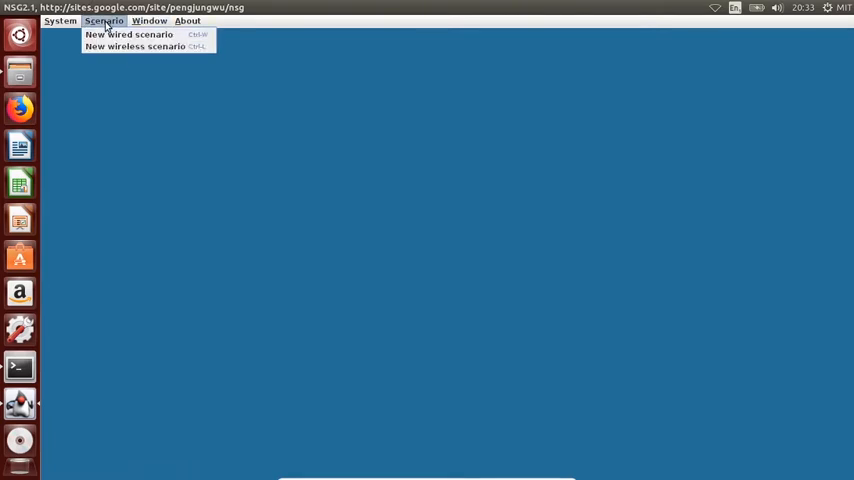
mouse_move(136, 46)
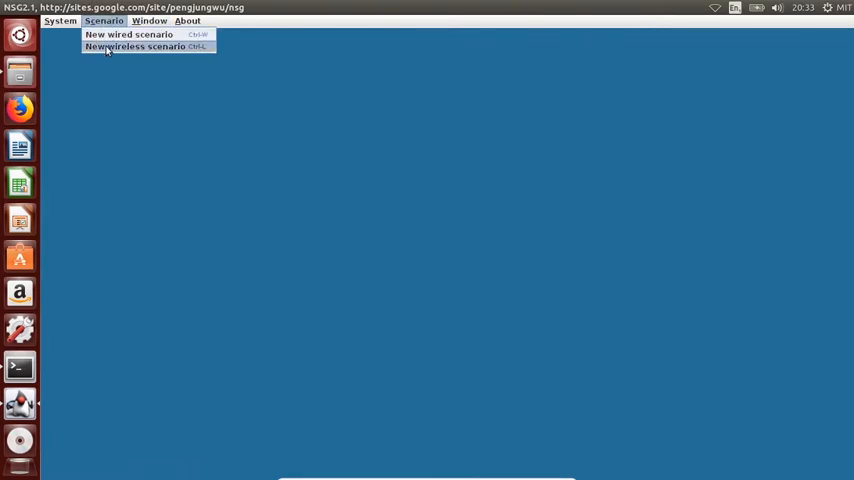
click(132, 46)
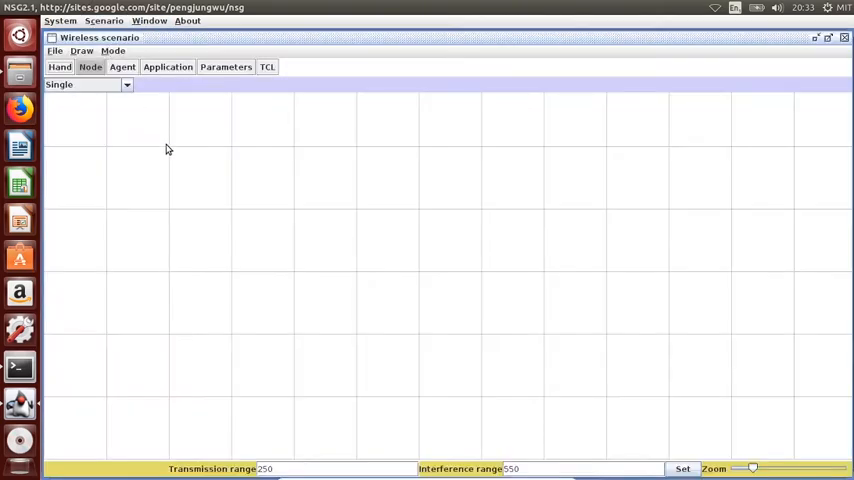
mouse_move(192, 184)
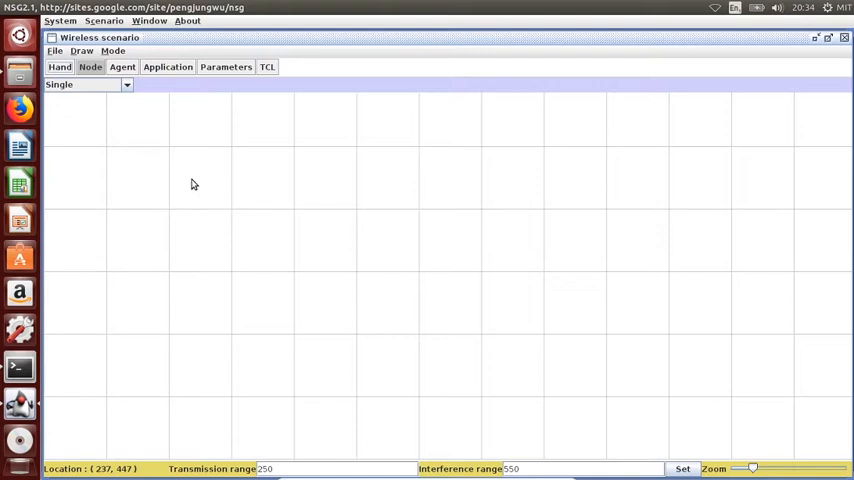
mouse_move(194, 176)
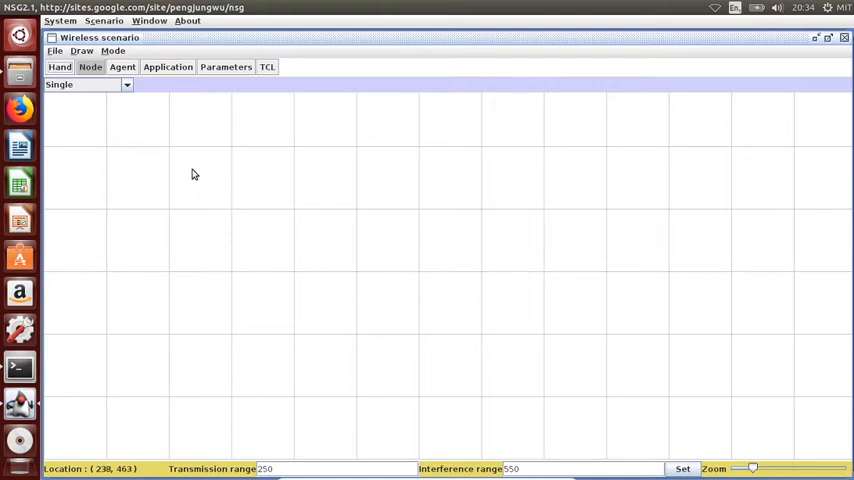
mouse_move(192, 180)
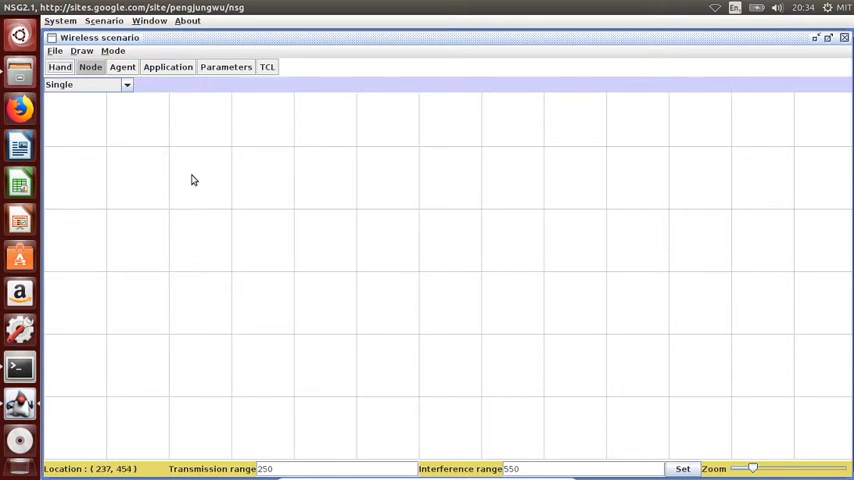
click(170, 148)
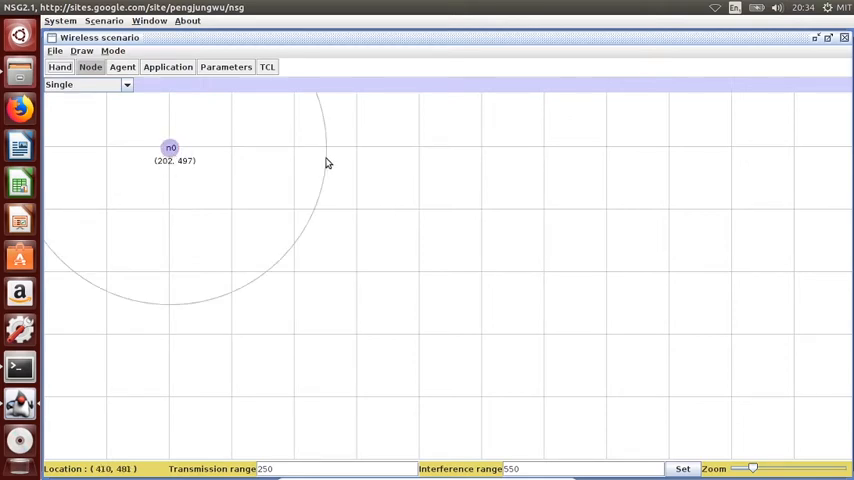
click(292, 148)
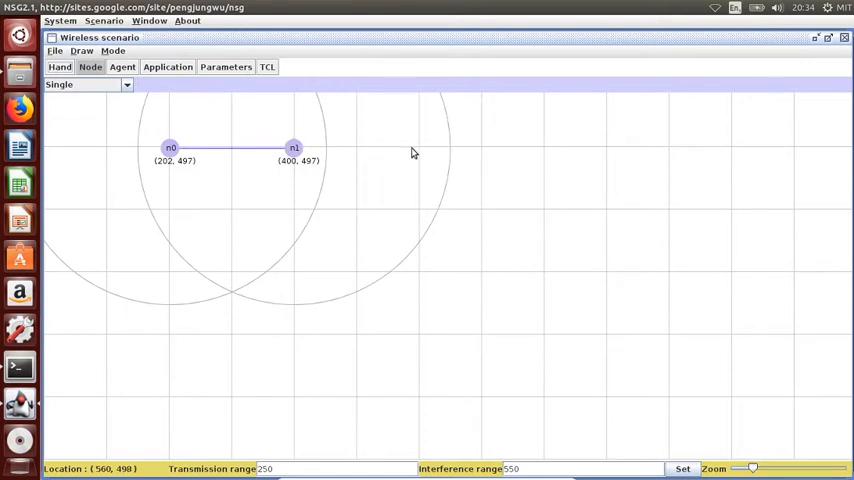
click(420, 148)
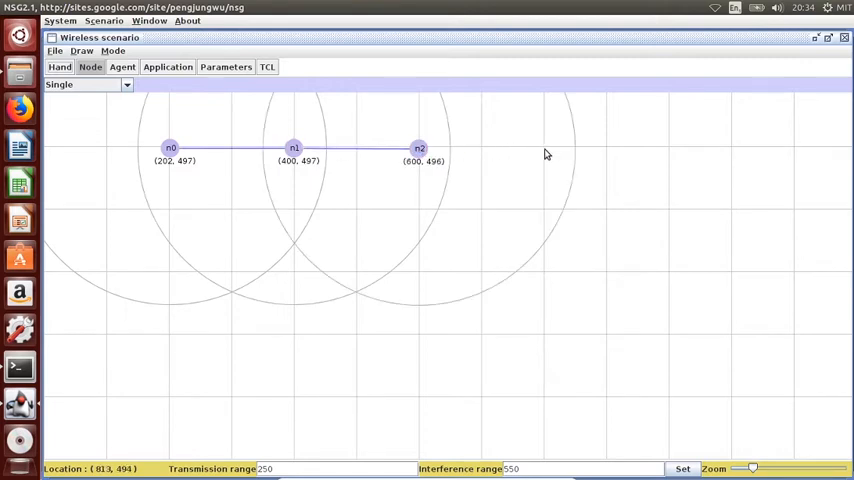
click(668, 148)
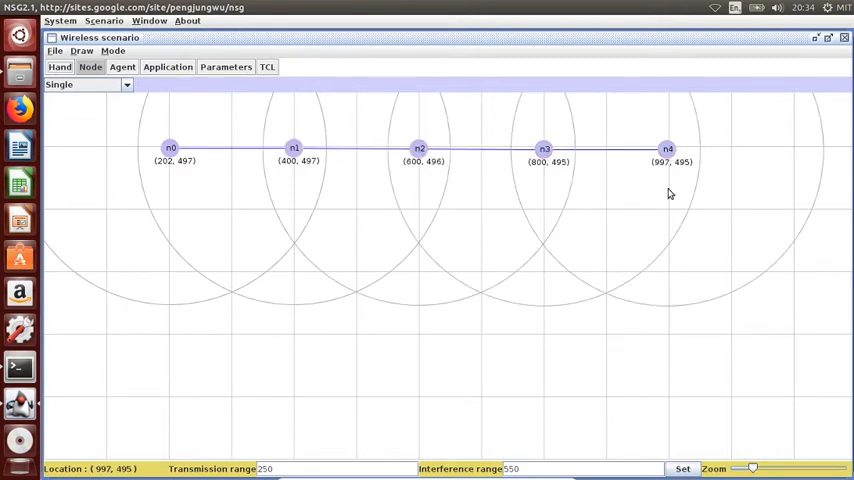
click(668, 272)
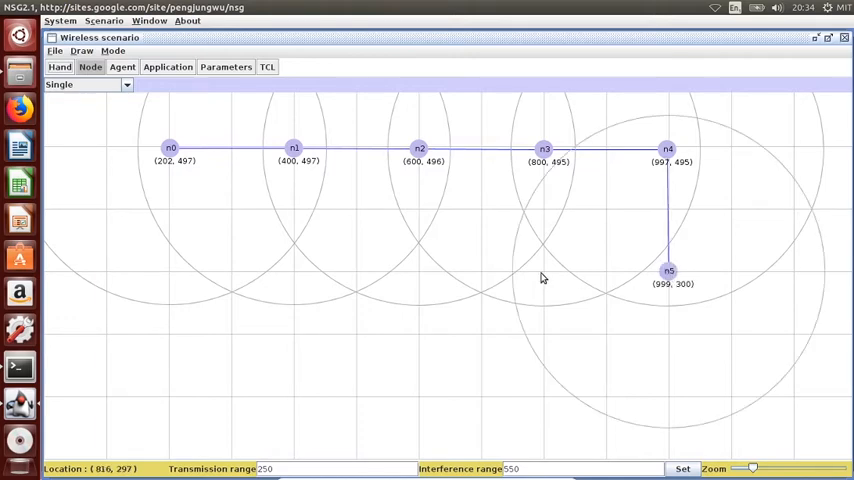
click(544, 272)
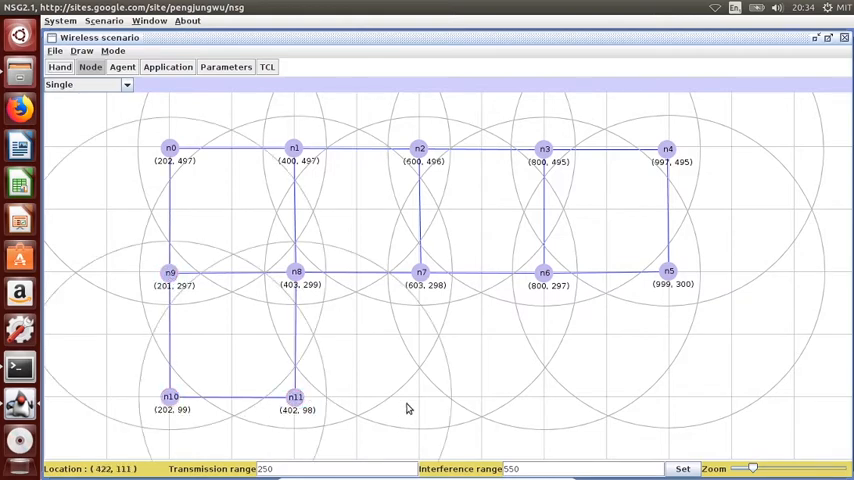
click(420, 404)
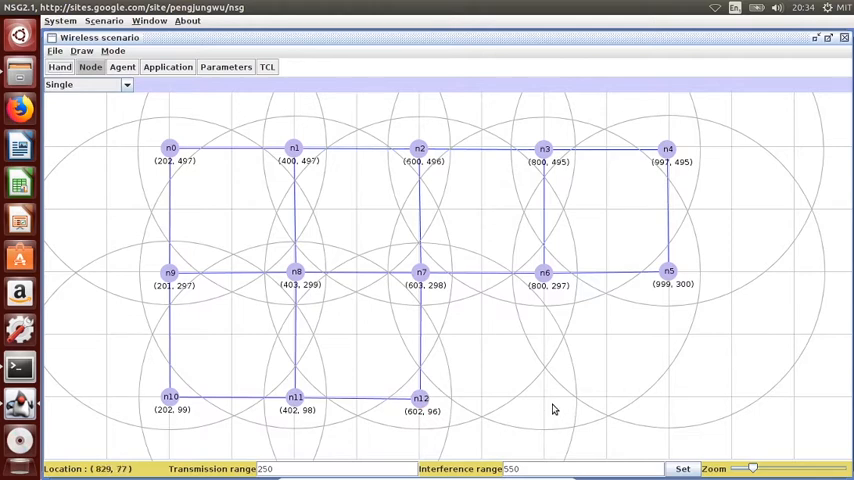
click(670, 396)
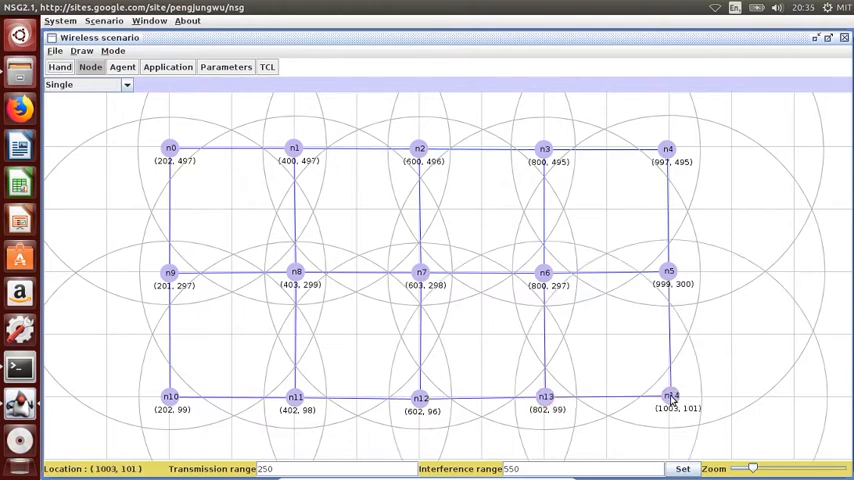
mouse_move(604, 284)
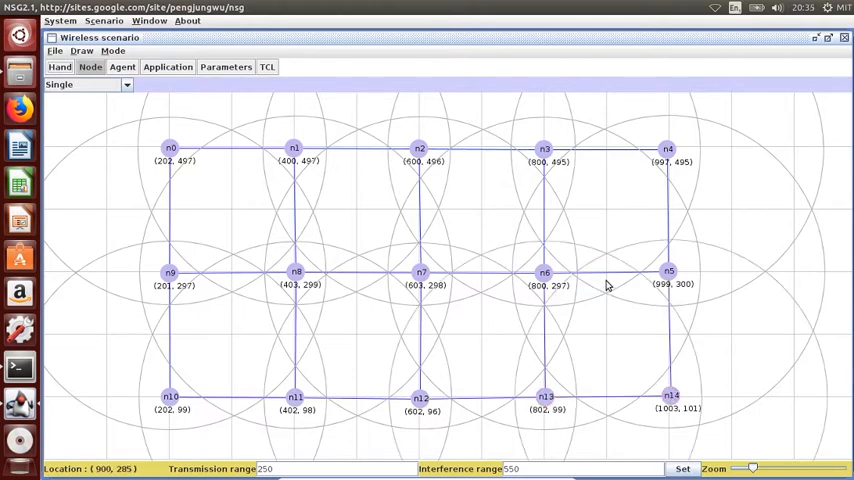
mouse_move(490, 238)
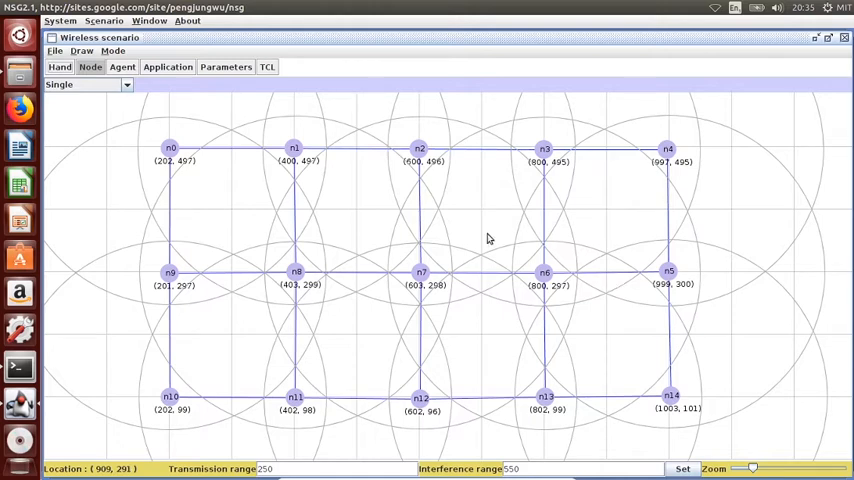
mouse_move(172, 152)
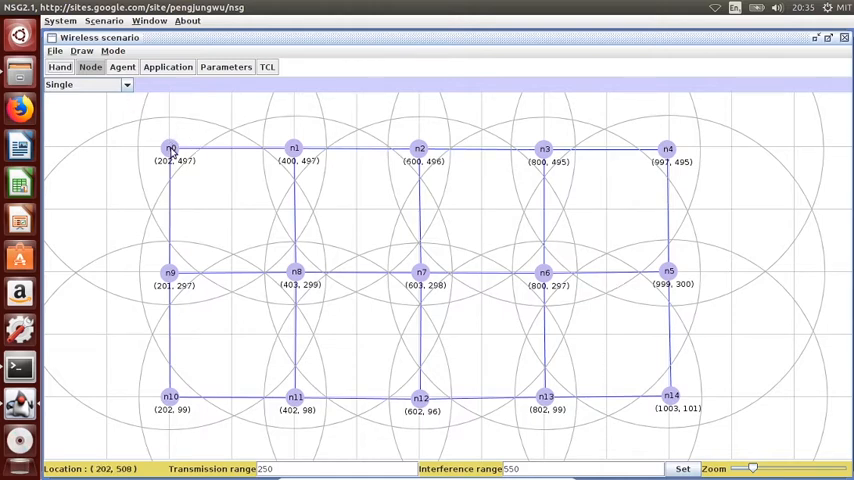
mouse_move(170, 150)
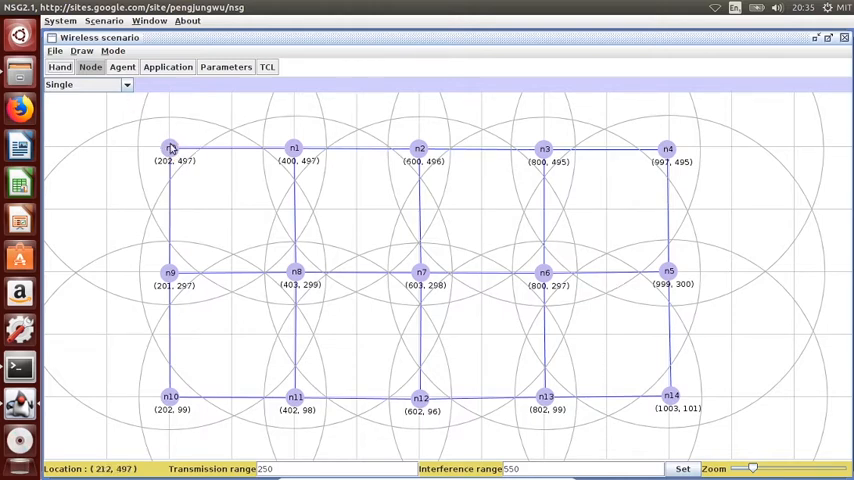
click(168, 148)
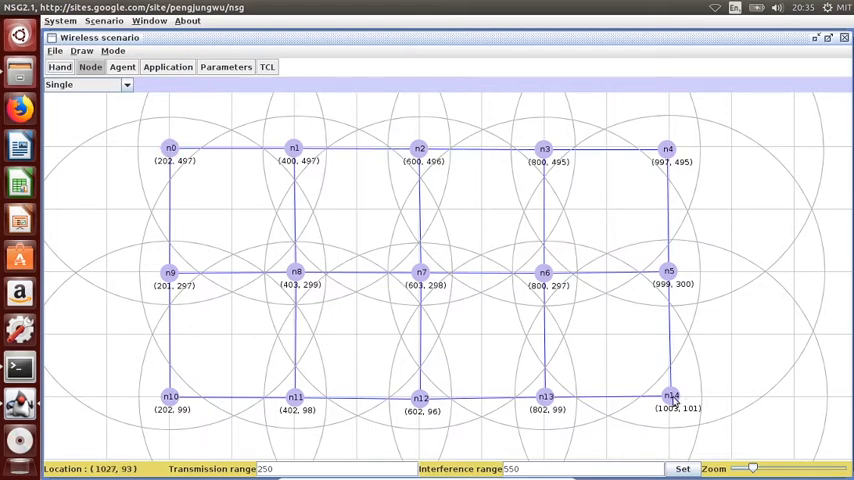
click(670, 396)
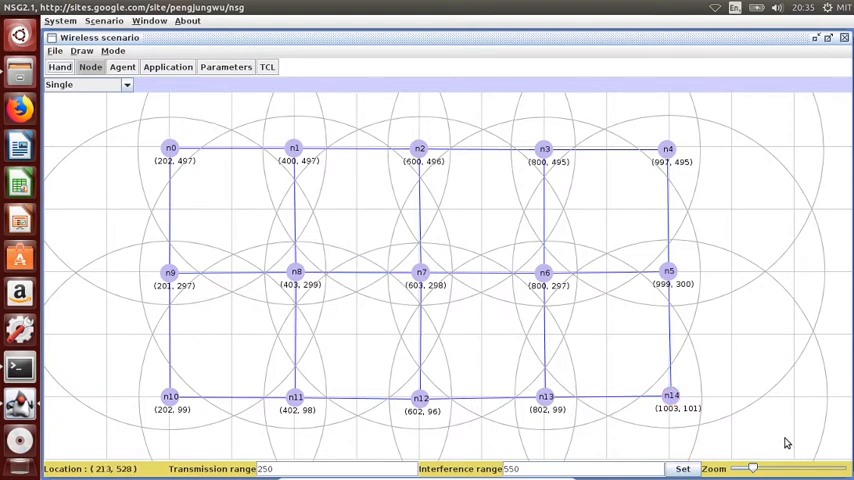
Add a TCP agent on n0 with a TCPSink on n14, then an FTP application on the TCP agent
click(122, 68)
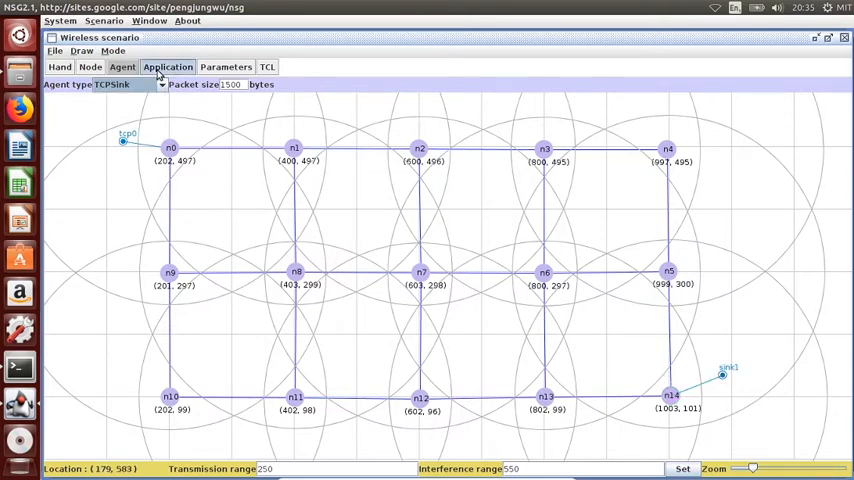
click(168, 68)
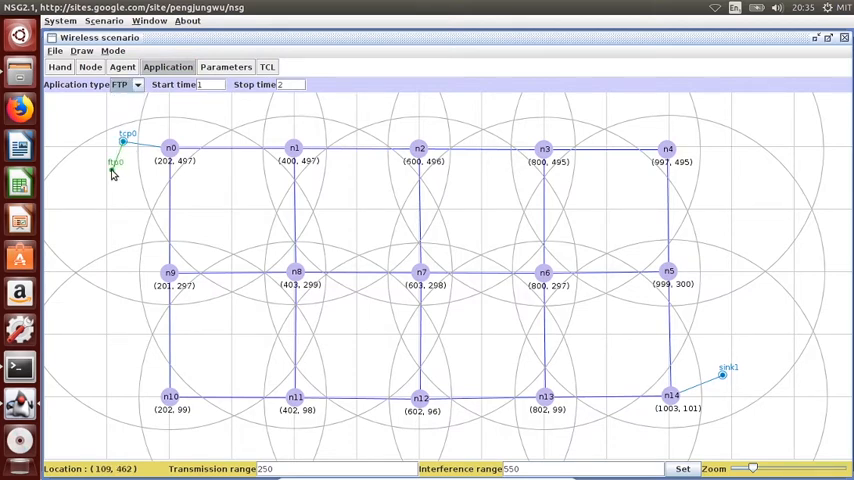
mouse_move(112, 172)
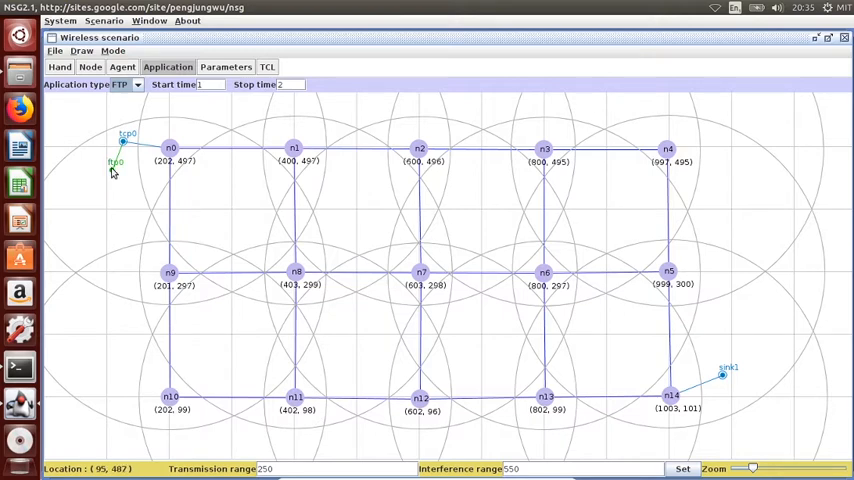
mouse_move(244, 172)
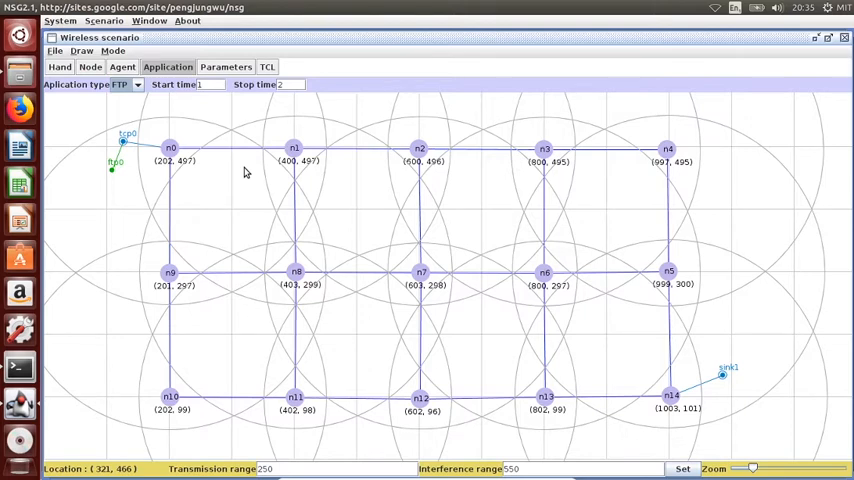
mouse_move(292, 148)
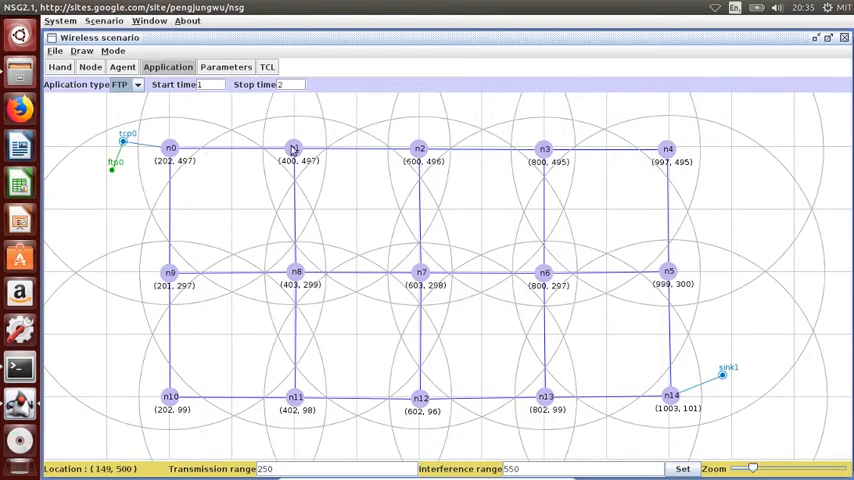
mouse_move(184, 148)
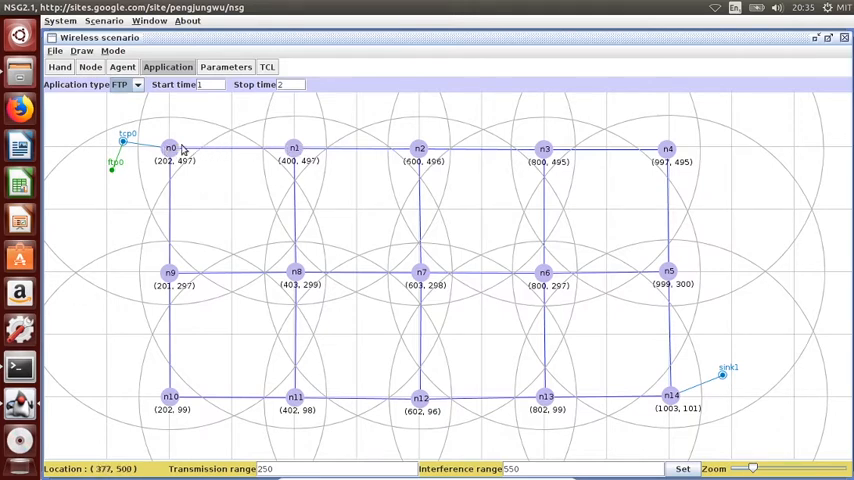
mouse_move(198, 156)
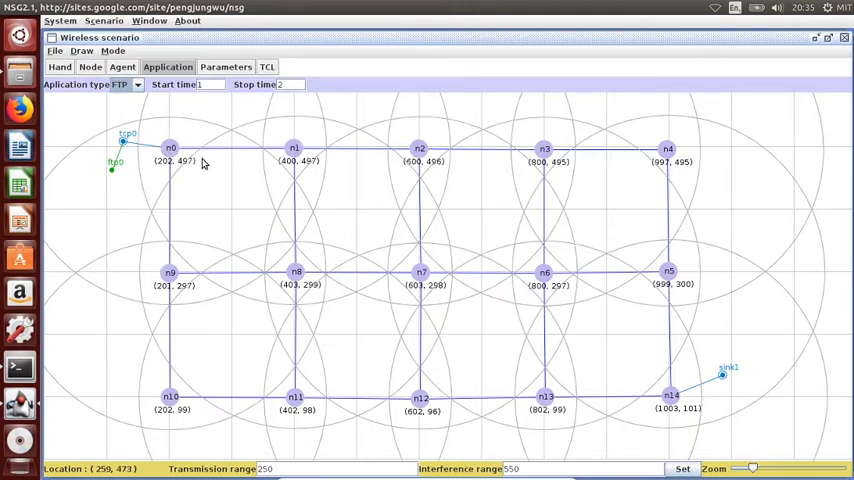
mouse_move(178, 156)
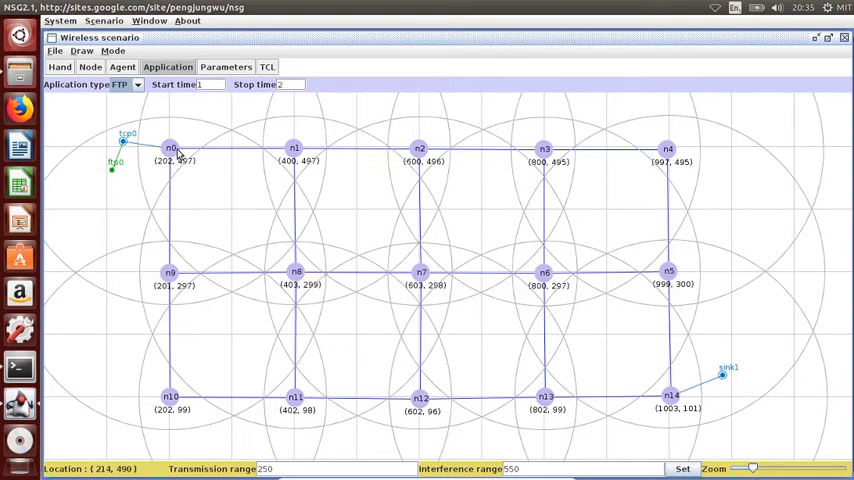
mouse_move(224, 192)
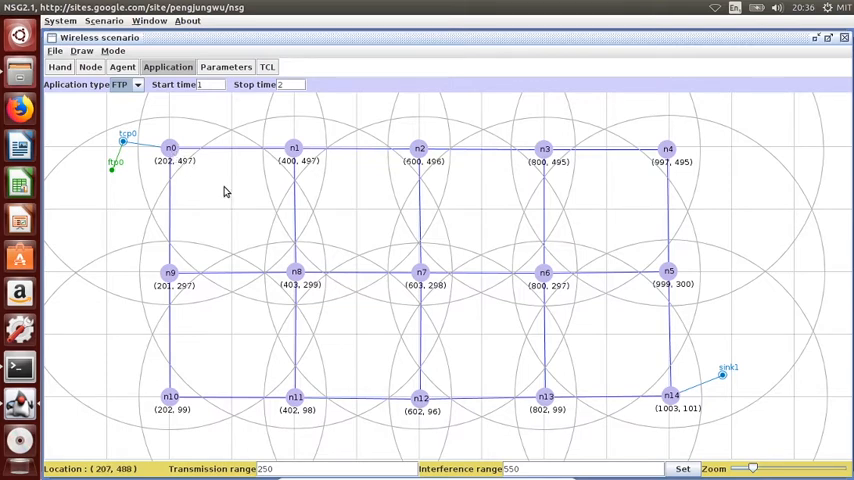
mouse_move(222, 200)
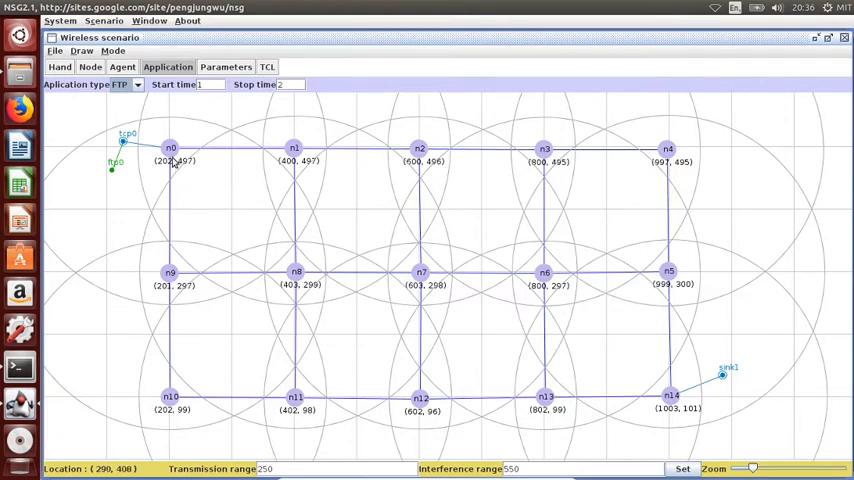
mouse_move(178, 158)
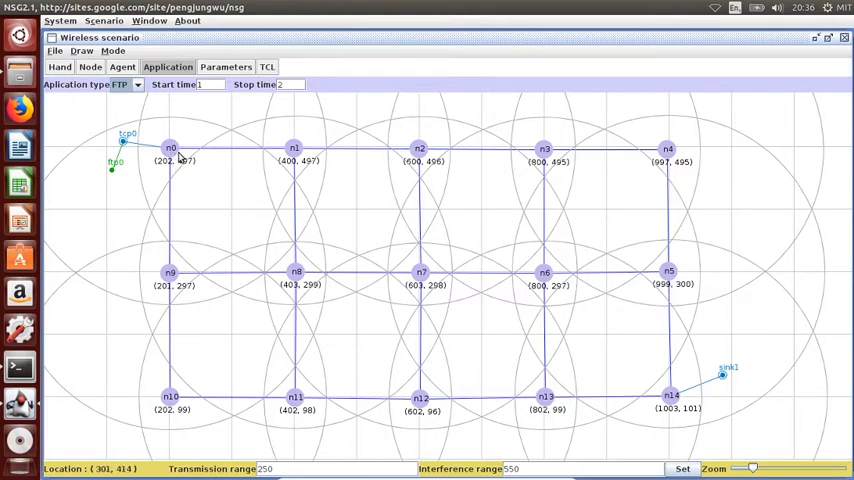
mouse_move(136, 292)
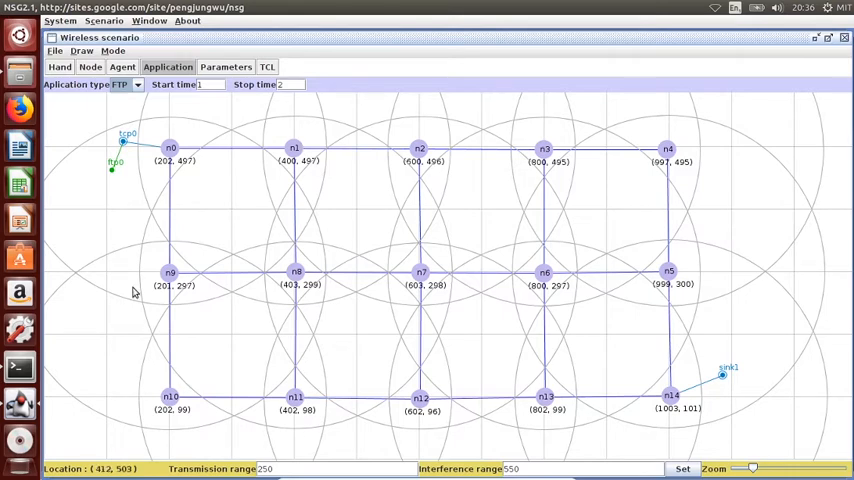
mouse_move(224, 204)
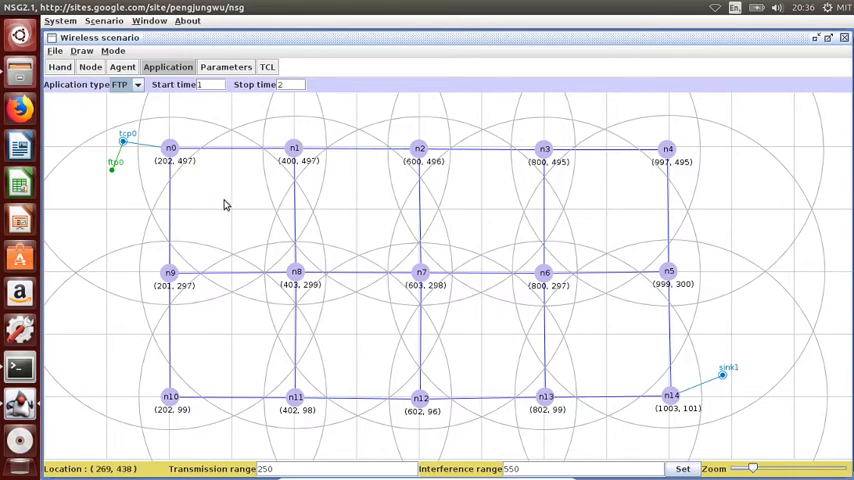
mouse_move(220, 196)
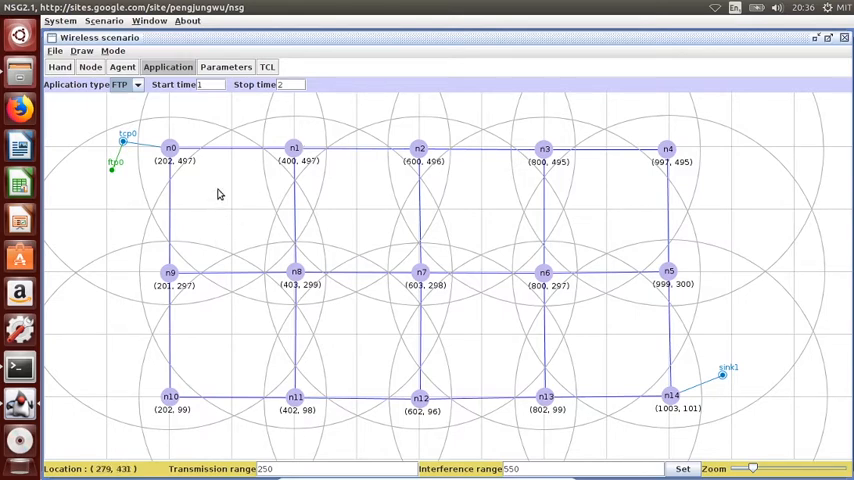
mouse_move(224, 192)
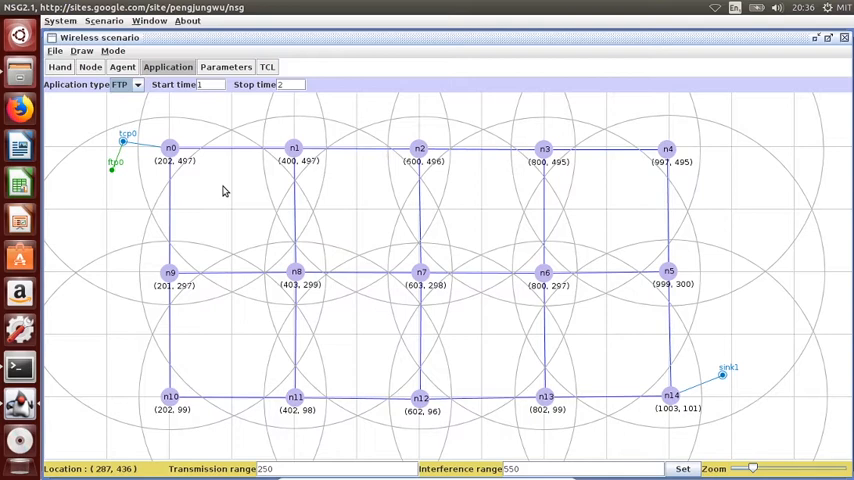
mouse_move(176, 156)
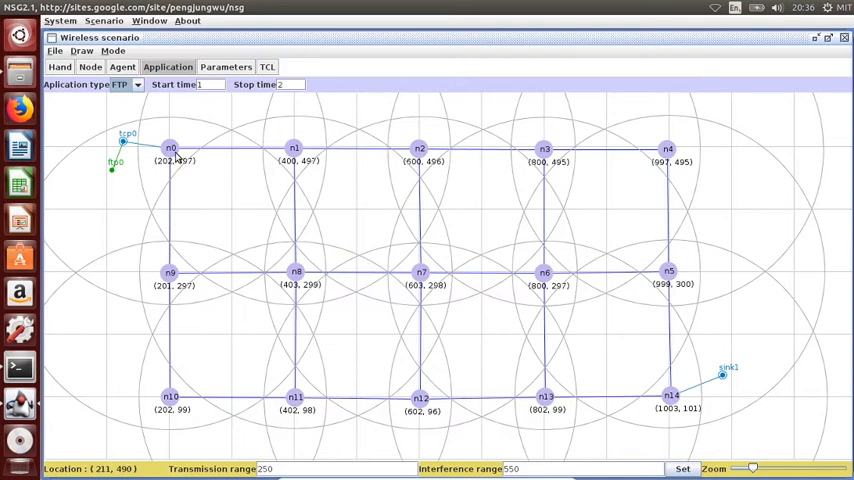
mouse_move(234, 208)
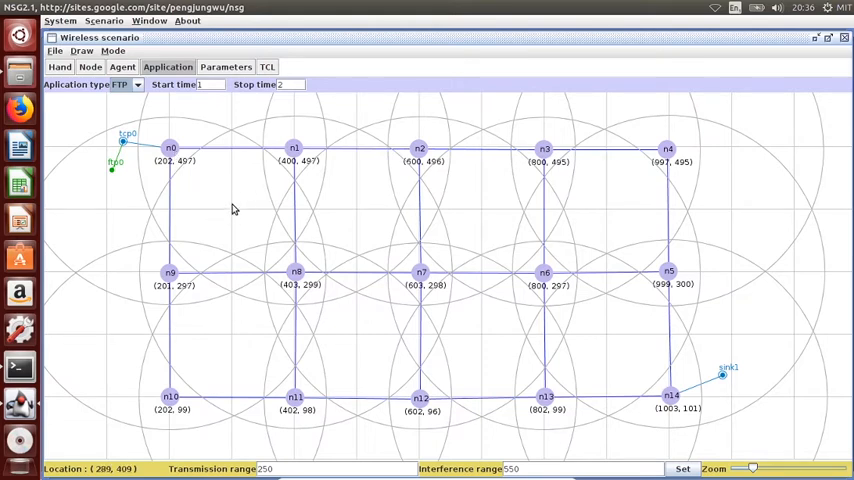
mouse_move(240, 220)
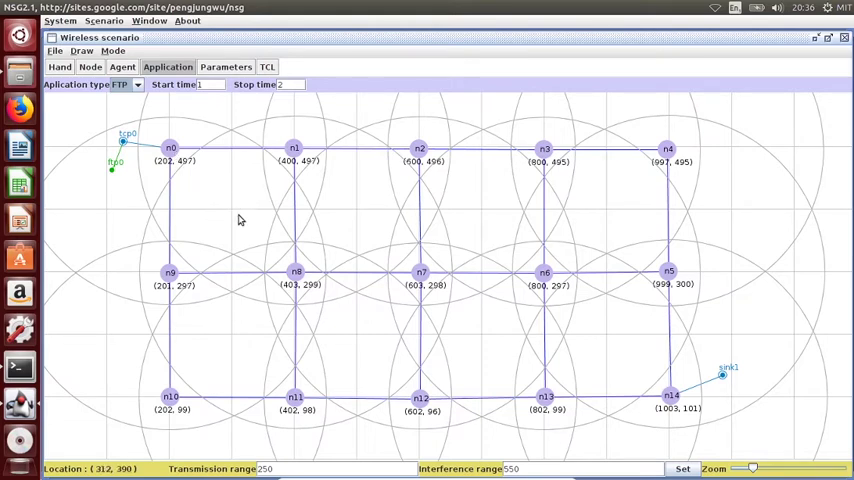
mouse_move(226, 208)
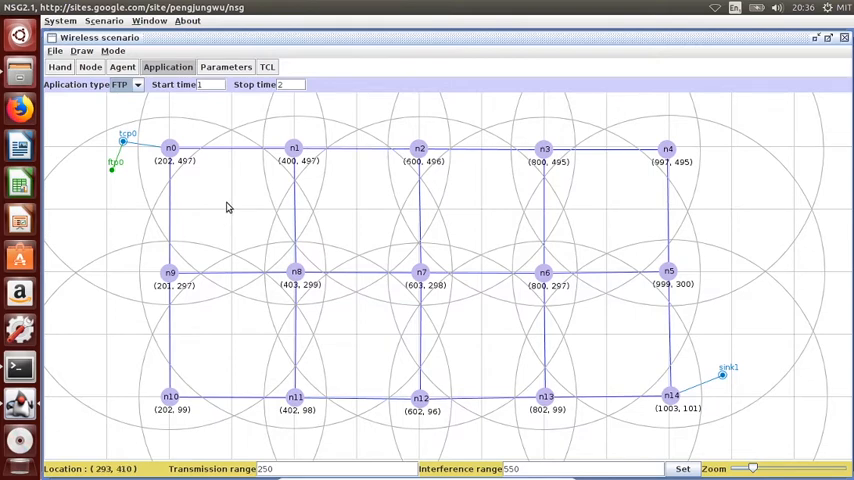
mouse_move(228, 208)
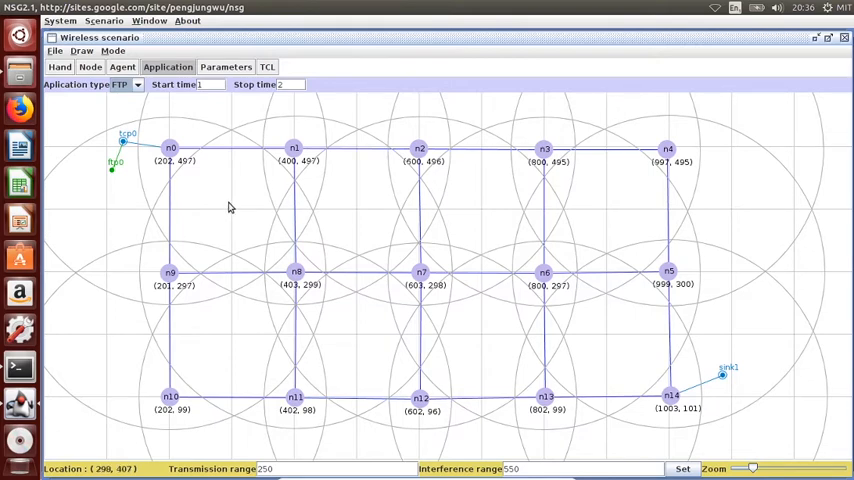
mouse_move(112, 68)
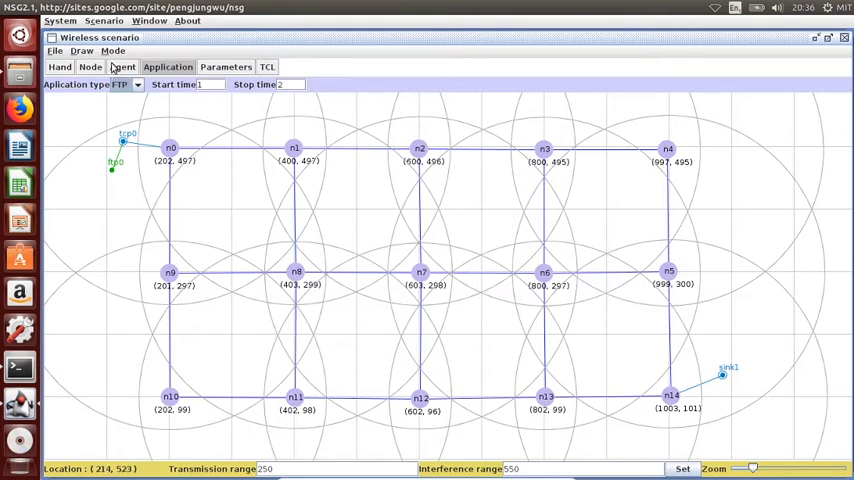
Place node n16 in the lower middle of the grid, linked to its neighbouring nodes
click(90, 68)
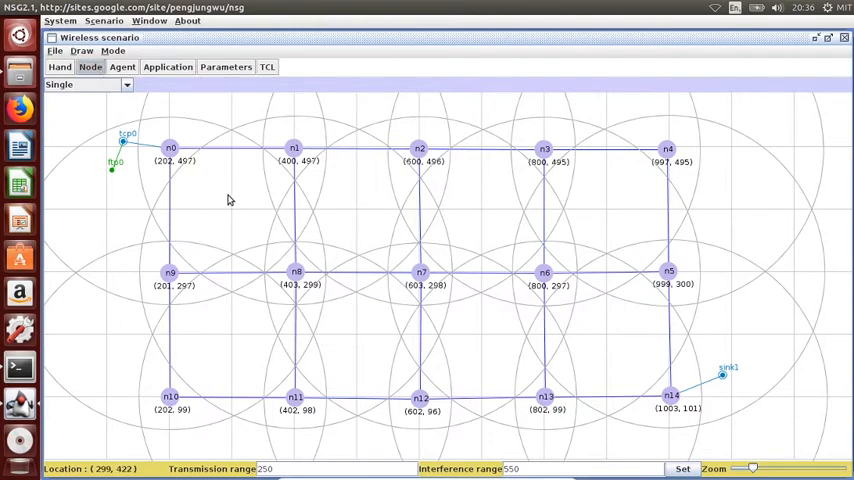
click(224, 204)
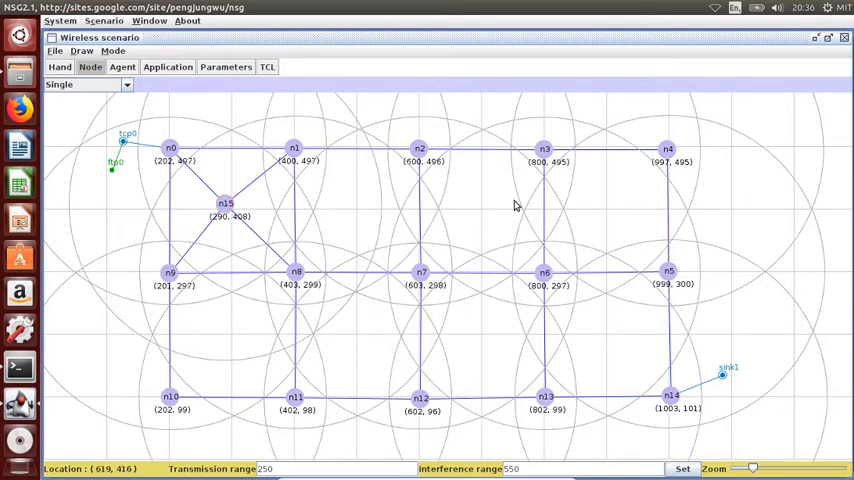
mouse_move(600, 328)
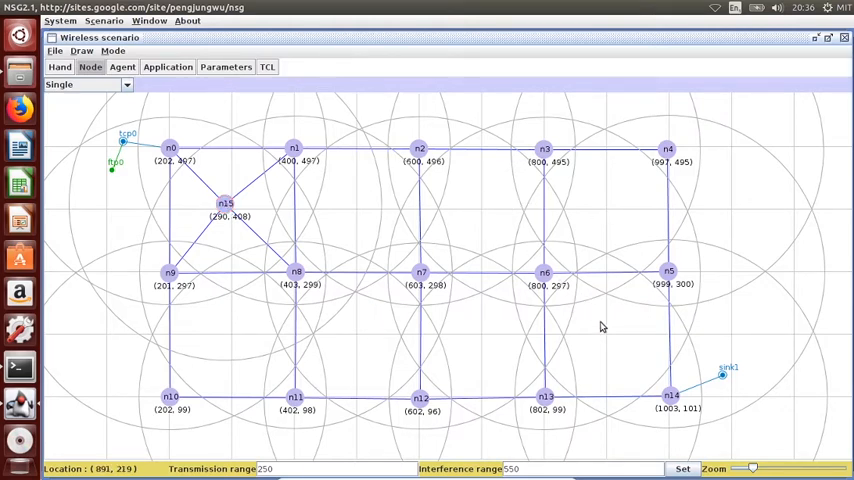
mouse_move(320, 184)
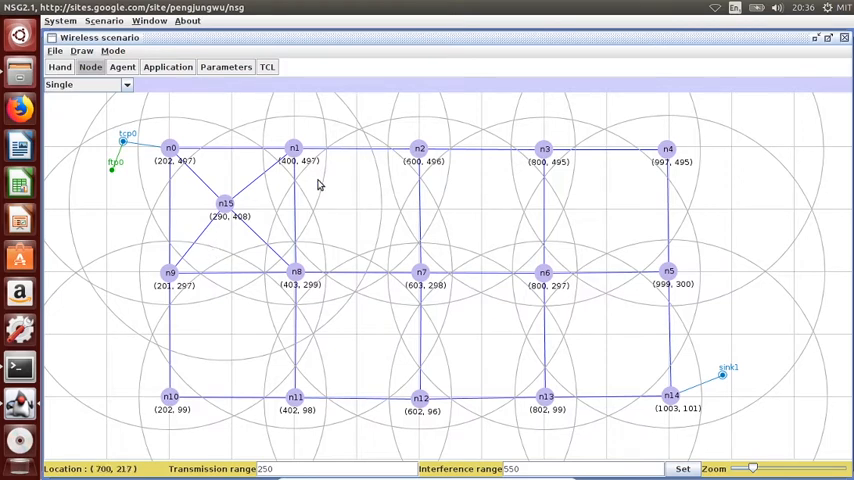
mouse_move(344, 264)
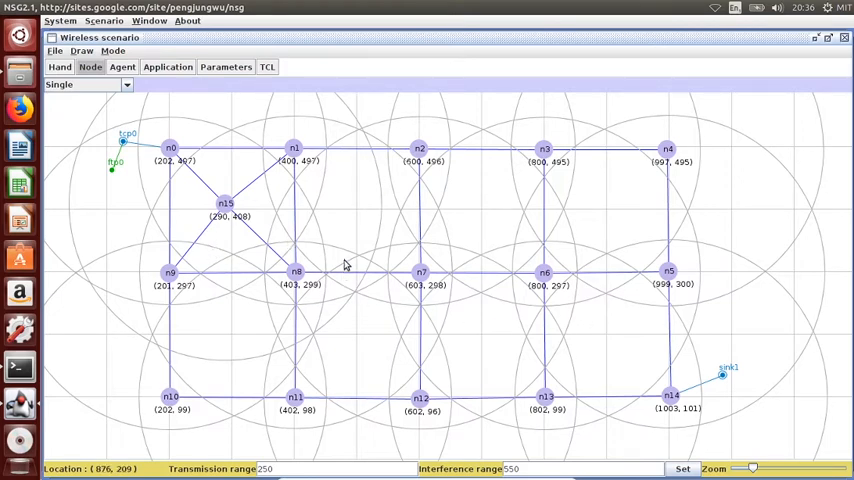
mouse_move(612, 342)
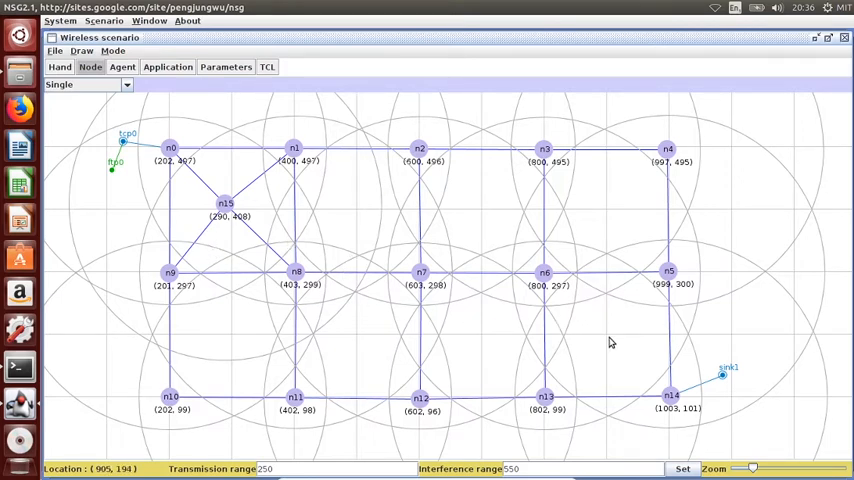
click(516, 344)
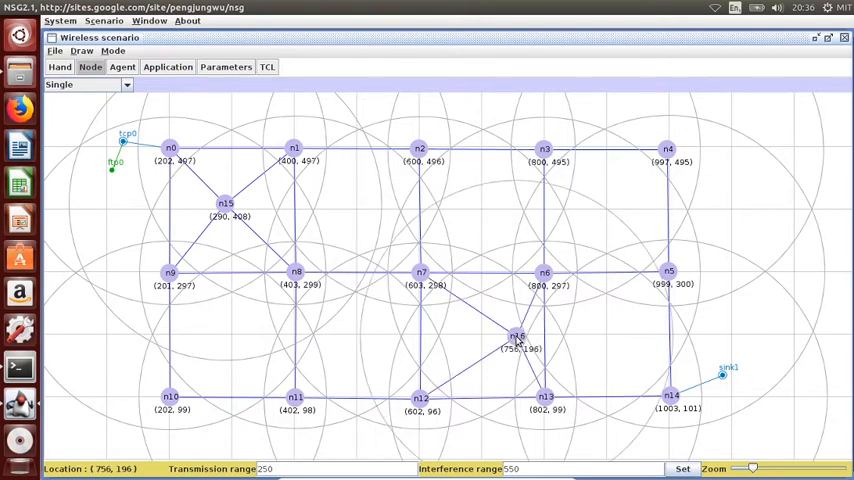
click(224, 204)
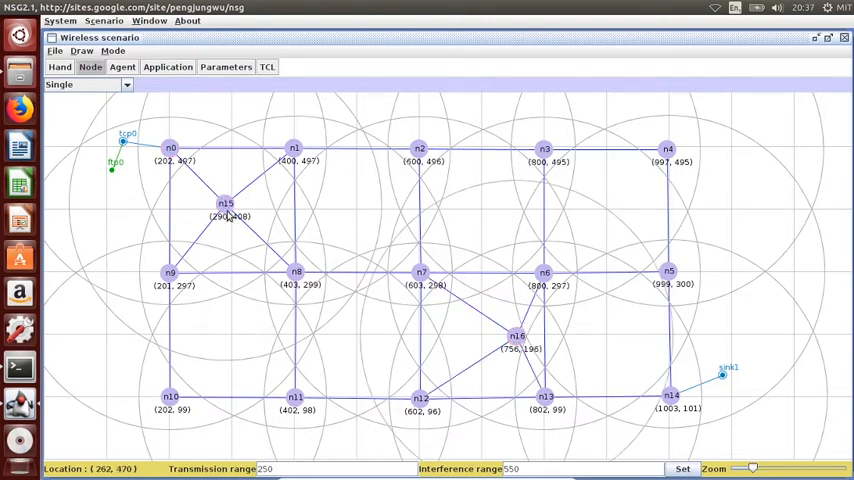
click(224, 204)
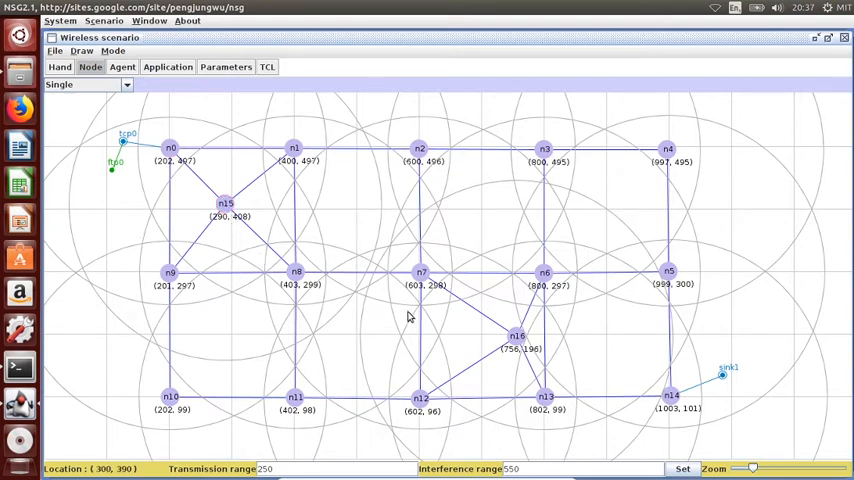
mouse_move(520, 344)
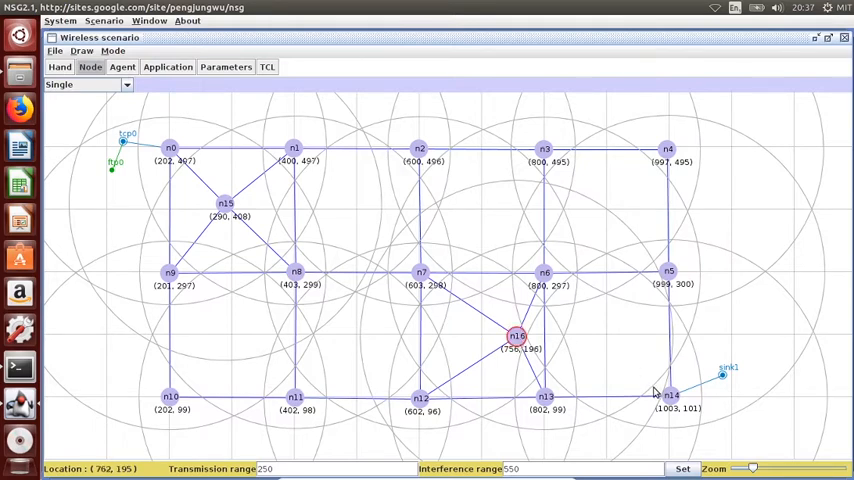
mouse_move(444, 378)
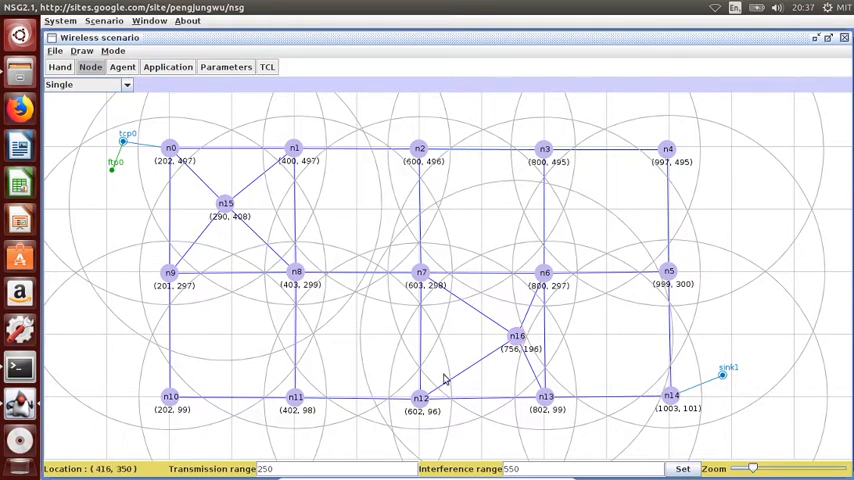
mouse_move(492, 328)
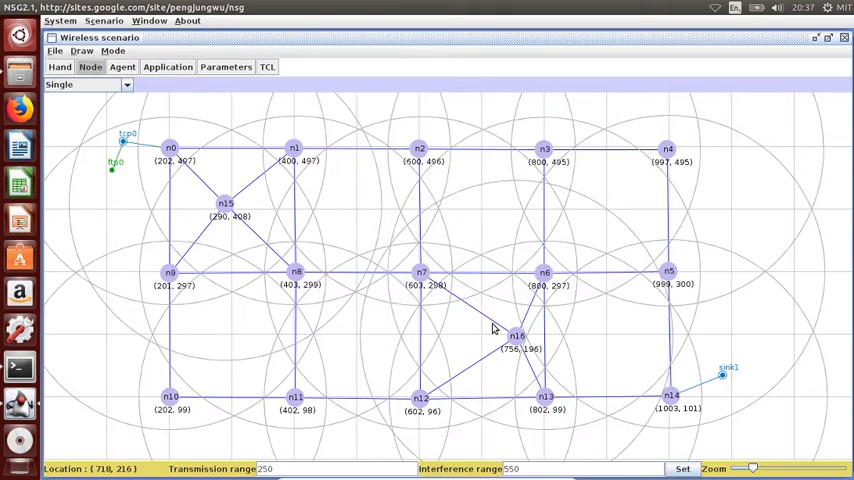
mouse_move(308, 244)
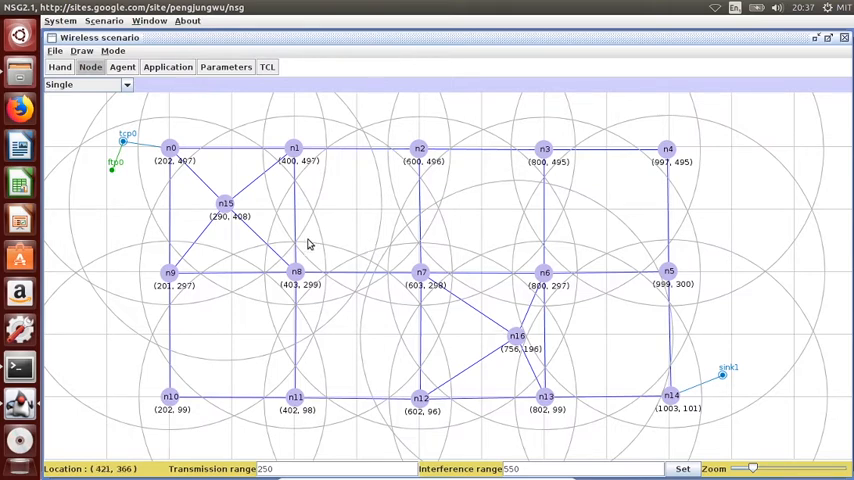
click(224, 204)
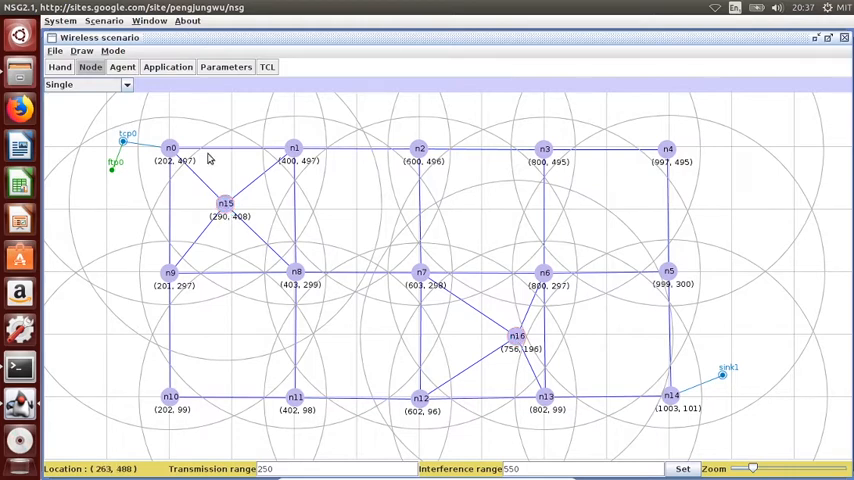
mouse_move(200, 164)
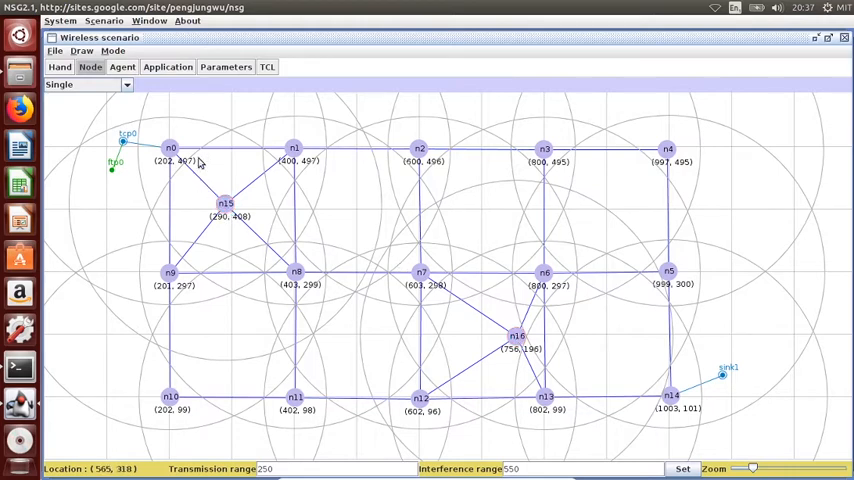
mouse_move(268, 68)
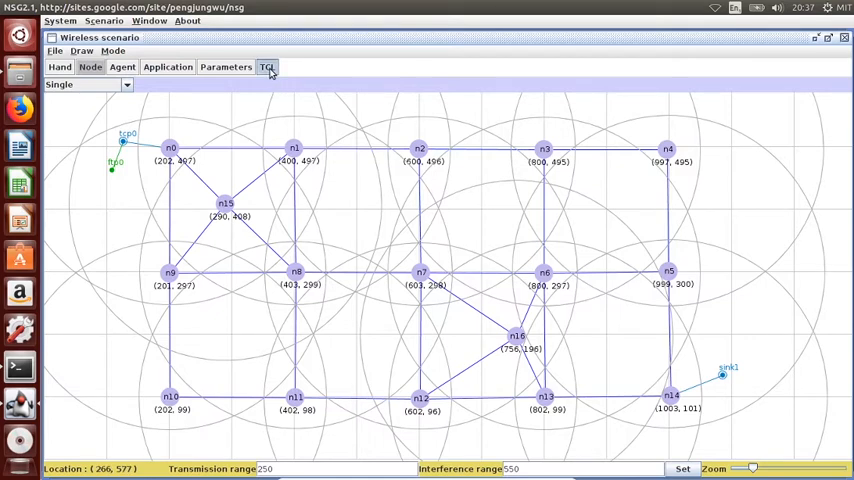
Save the generated TCL script as wormhole.tcl in Desktop/wormhole attack
click(266, 68)
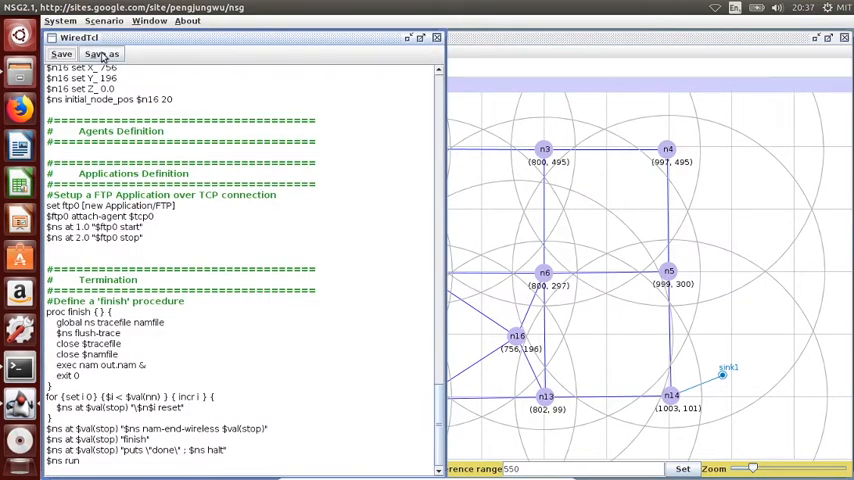
click(100, 54)
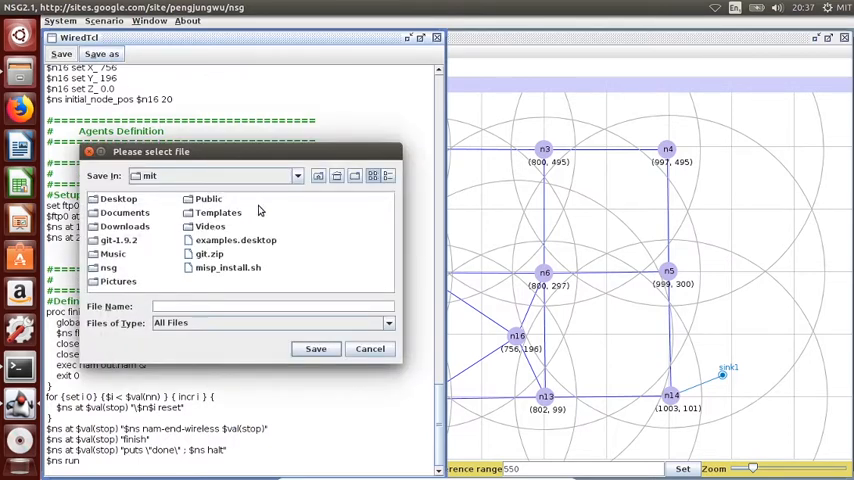
click(318, 176)
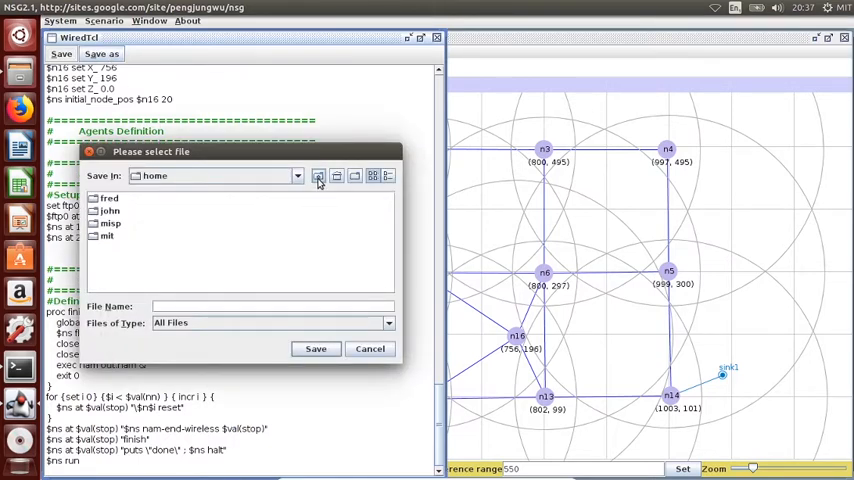
double_click(106, 236)
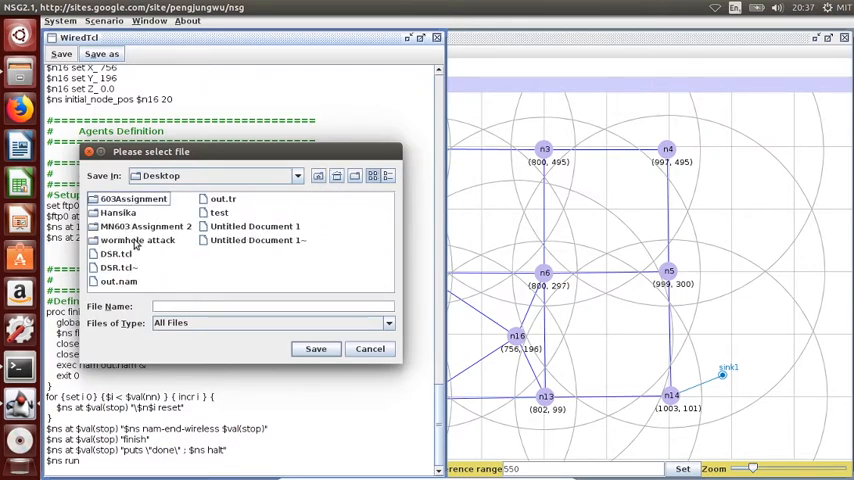
double_click(138, 240)
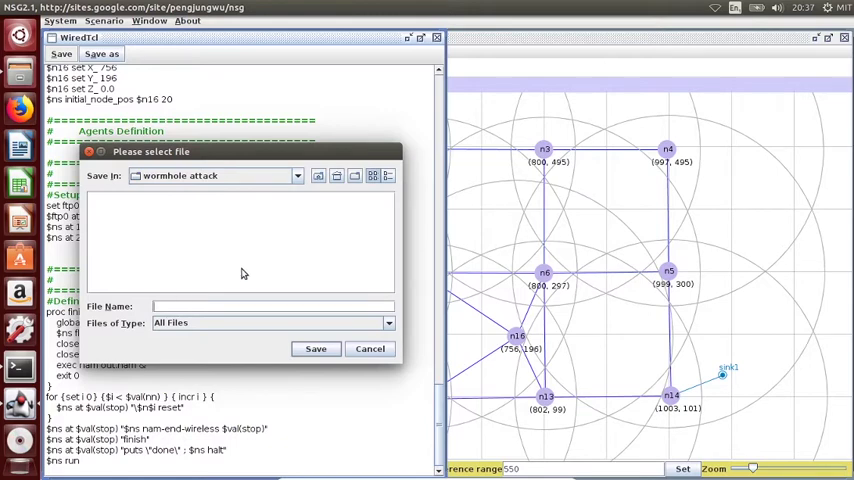
text(wormhole.tcl)
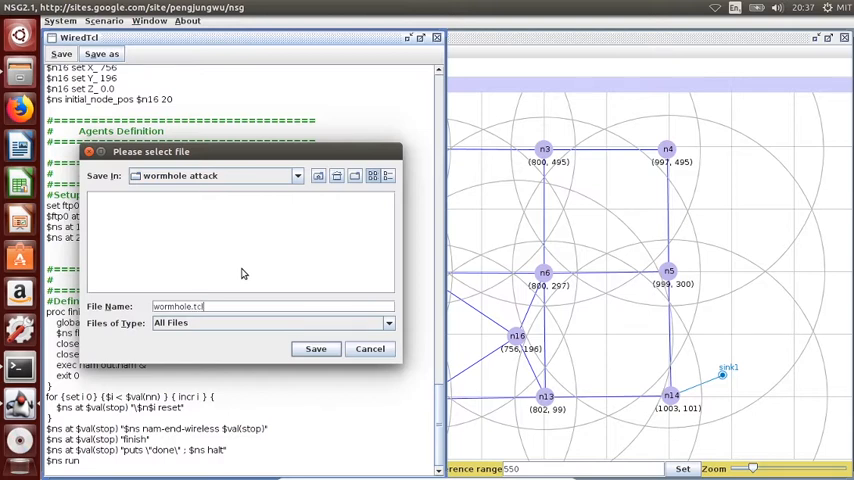
click(316, 348)
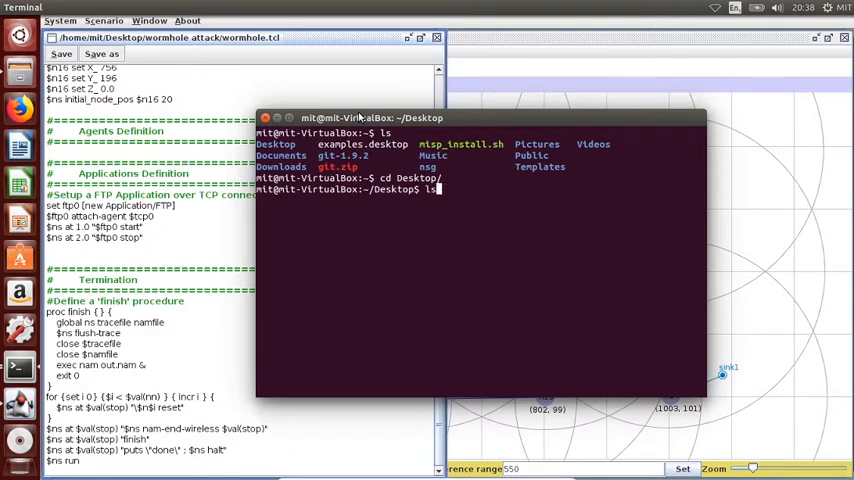
Move the Terminal into the 'wormhole attack' folder
text(cd)
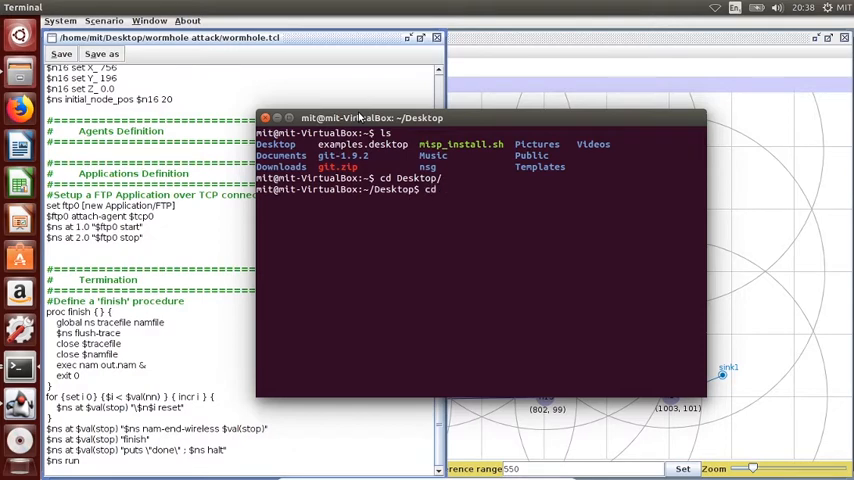
text(Wor)
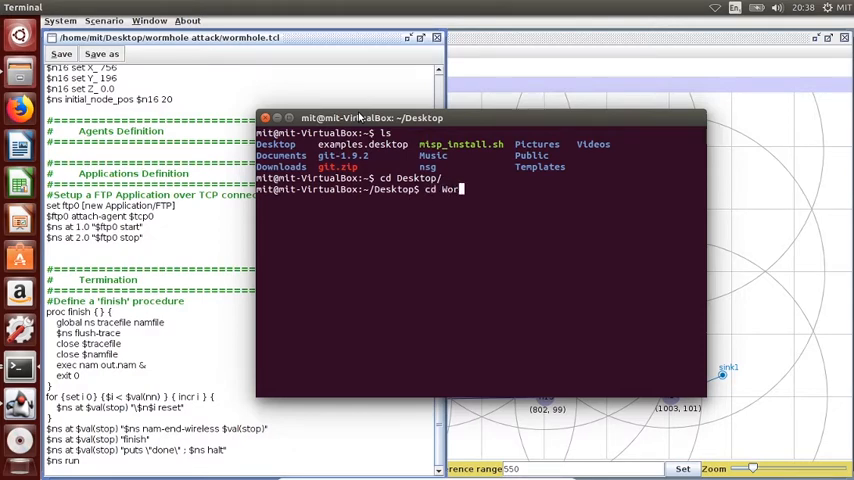
text(wormhole\ attack/)
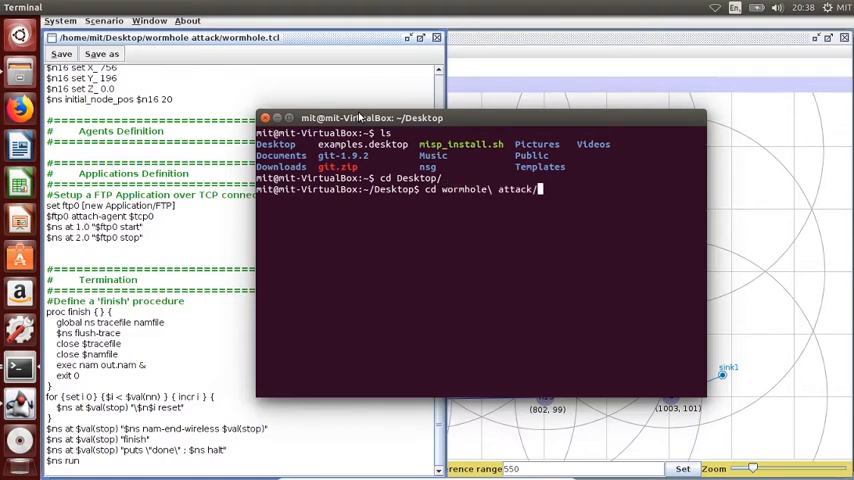
key(Return)
text(ls)
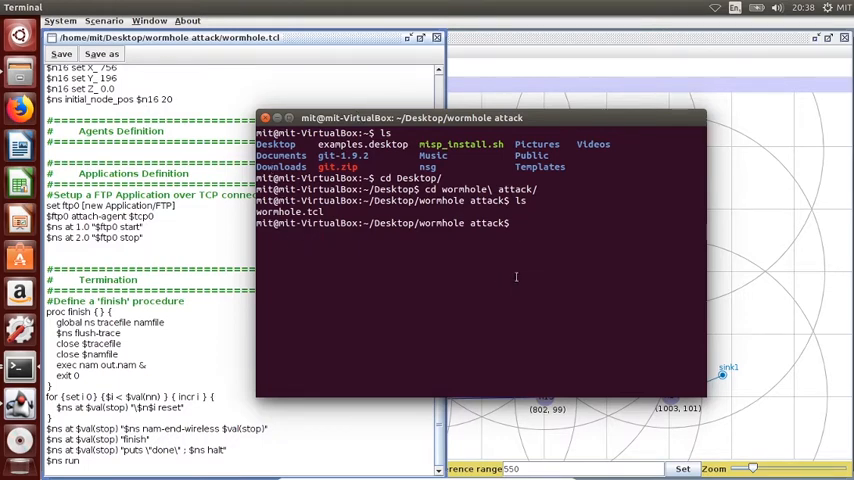
Run the simulation with ns wormhole.tcl
text(ns)
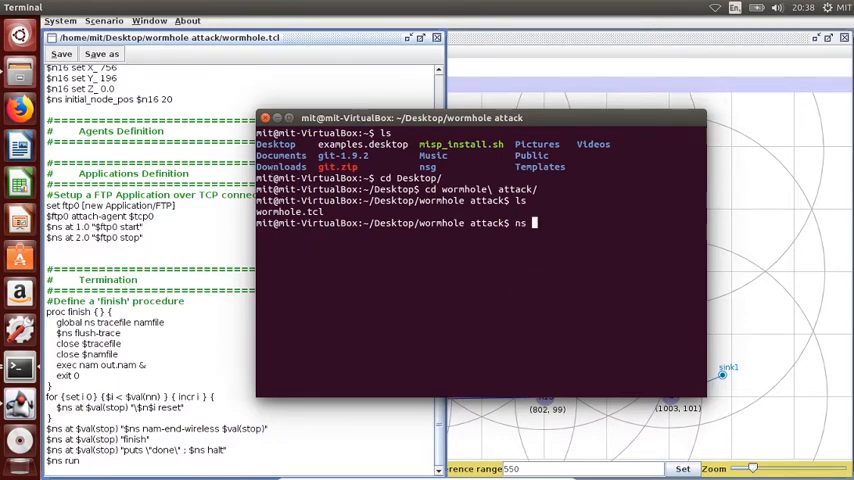
text(wormhole.tcl)
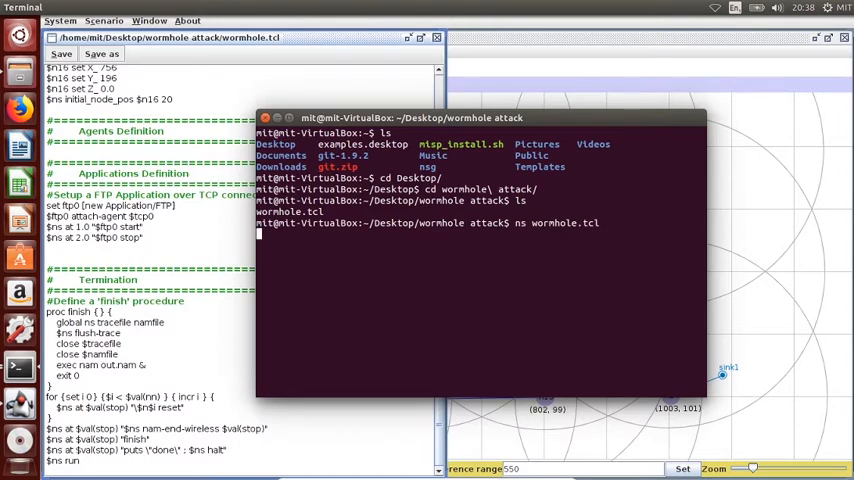
key(Return)
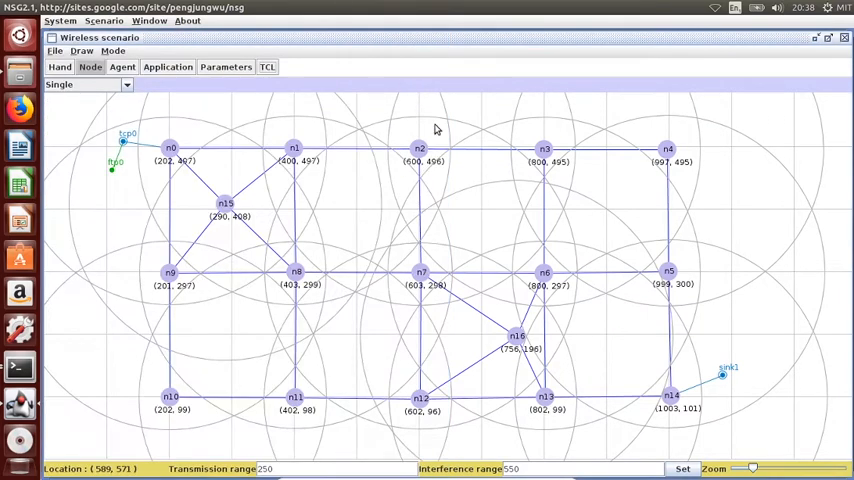
mouse_move(160, 172)
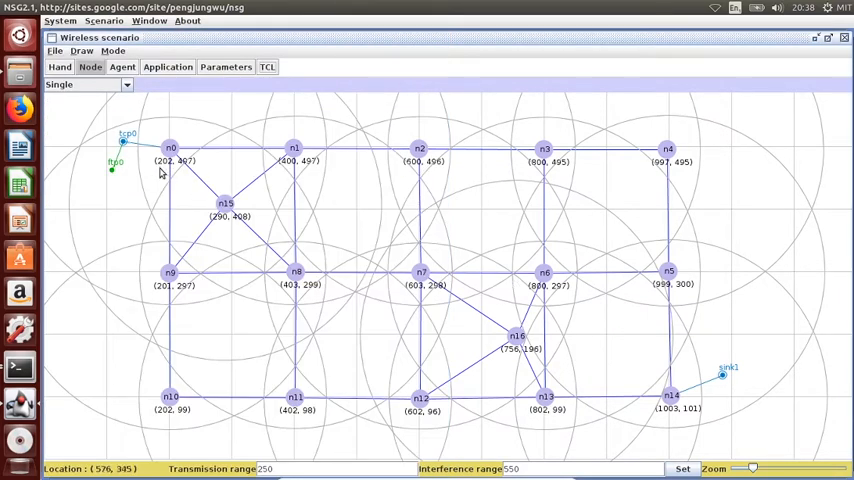
mouse_move(128, 148)
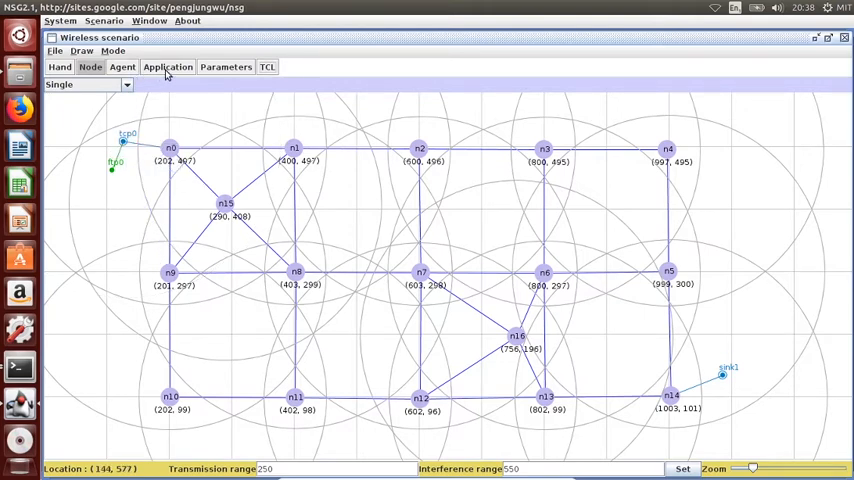
Keep the agent type at TCPSink and bring up the generated TCL script for saving
click(122, 66)
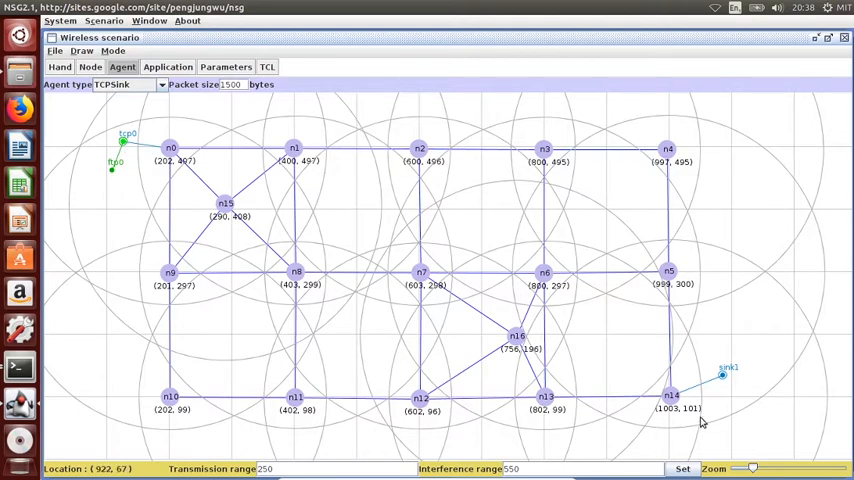
mouse_move(392, 270)
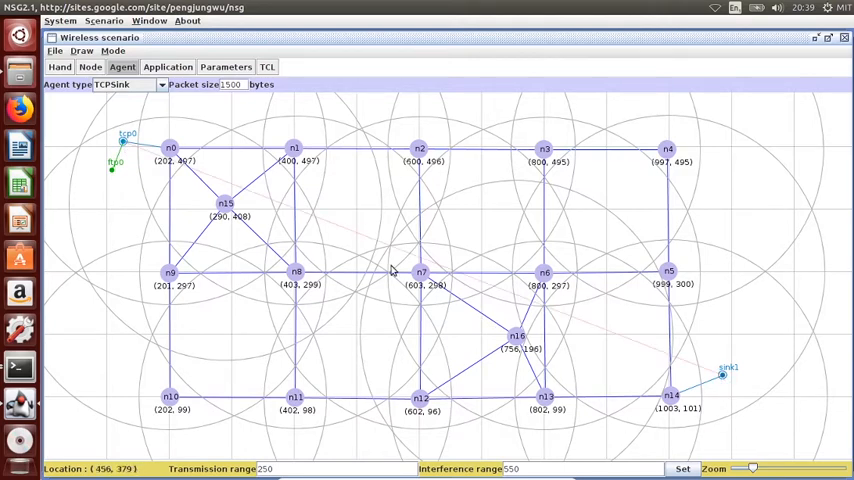
mouse_move(548, 336)
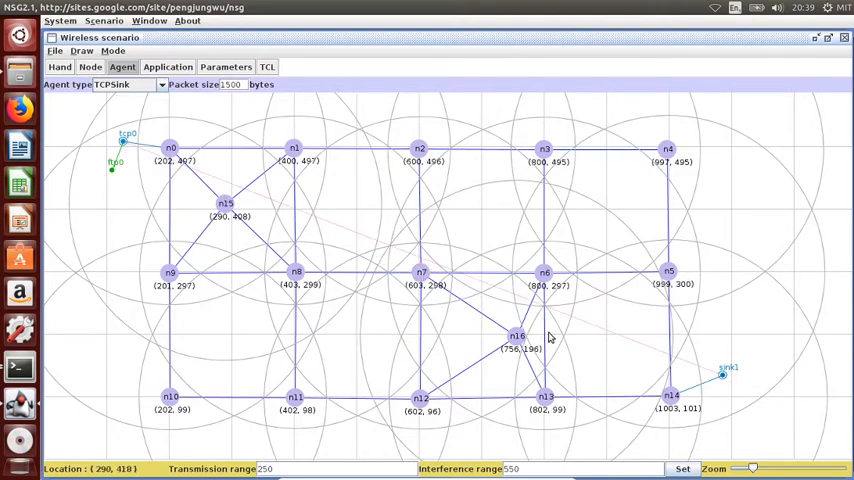
mouse_move(608, 316)
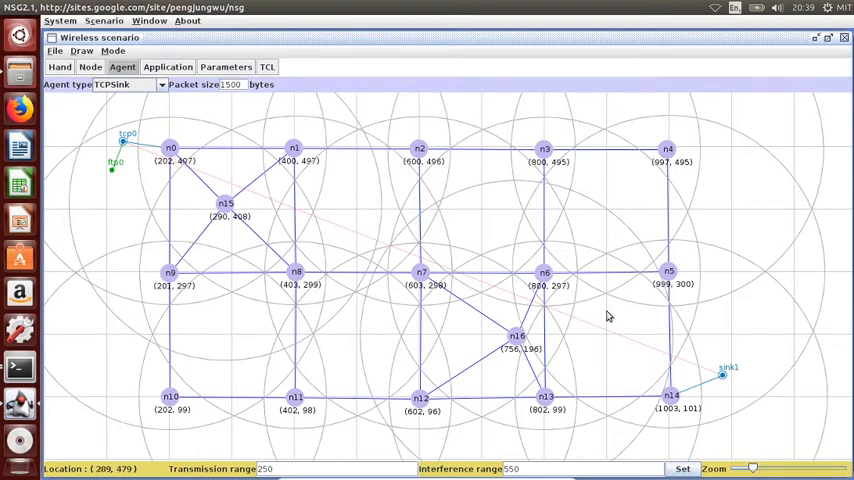
mouse_move(260, 80)
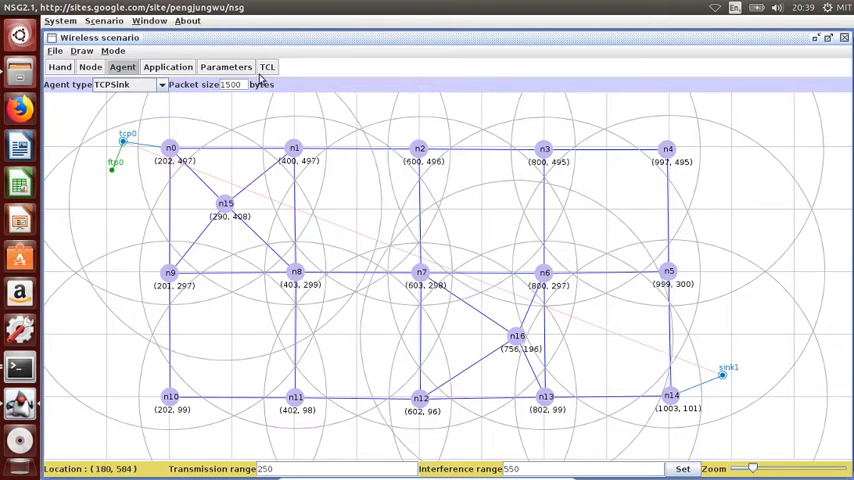
click(100, 52)
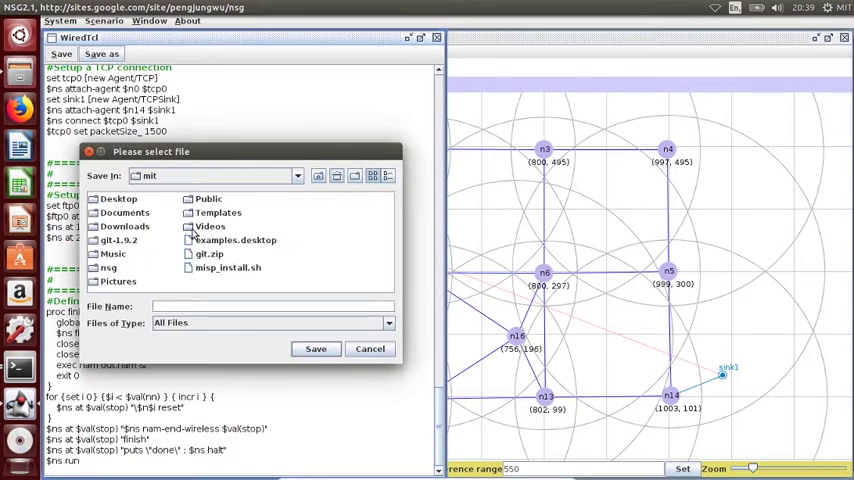
Overwrite Desktop/wormhole attack/wormhole.tcl with the updated script
click(118, 198)
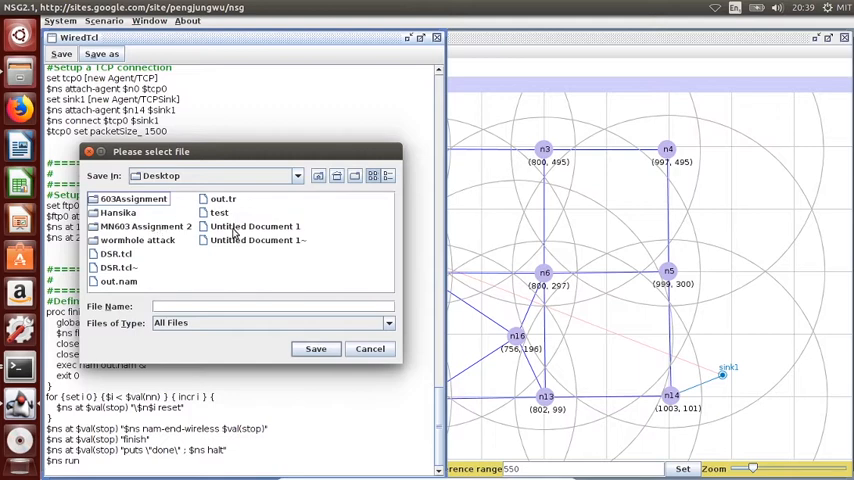
double_click(138, 240)
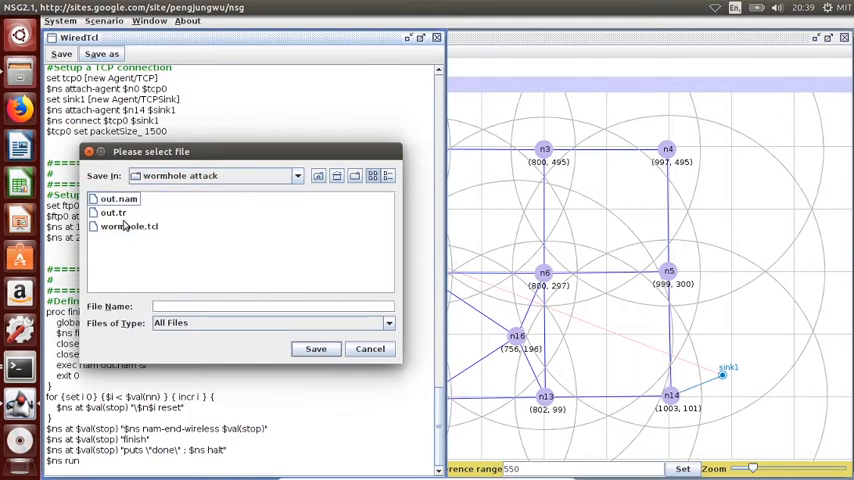
click(316, 348)
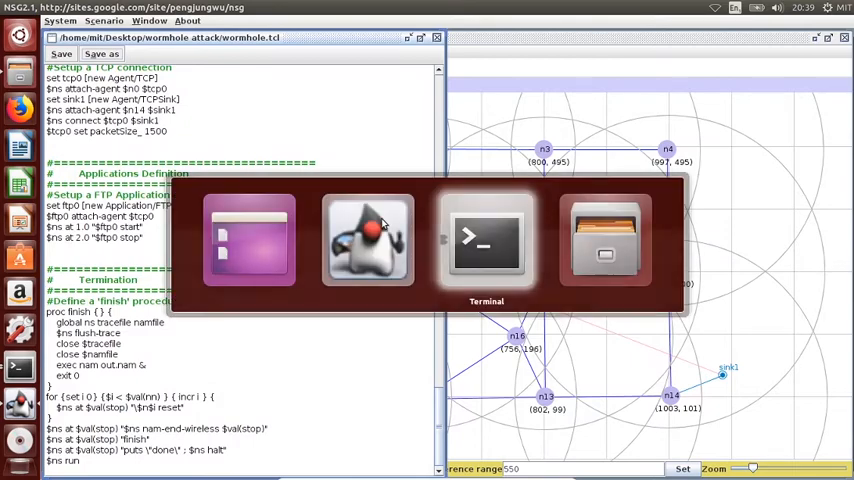
Rerun ns wormhole.tcl in Terminal so out.nam opens in the NAM animator
click(486, 240)
text(n)
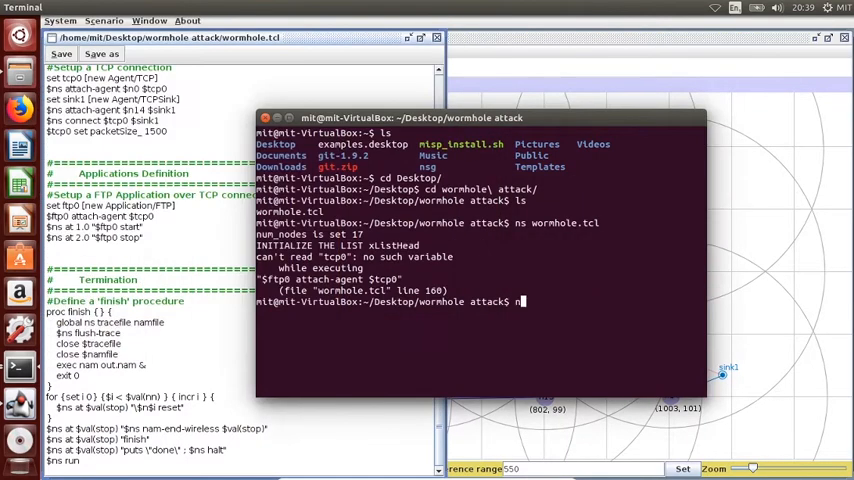
key(Return)
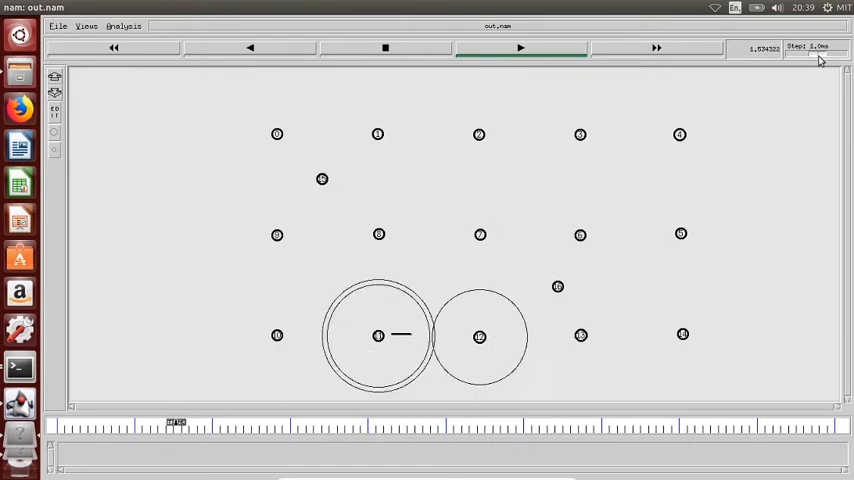
Play the out.nam animation partway, then close the NAM window
click(520, 48)
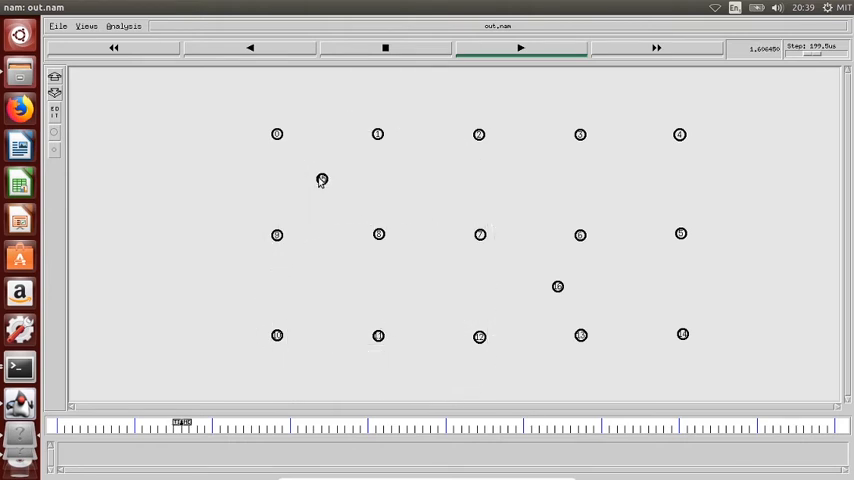
click(520, 48)
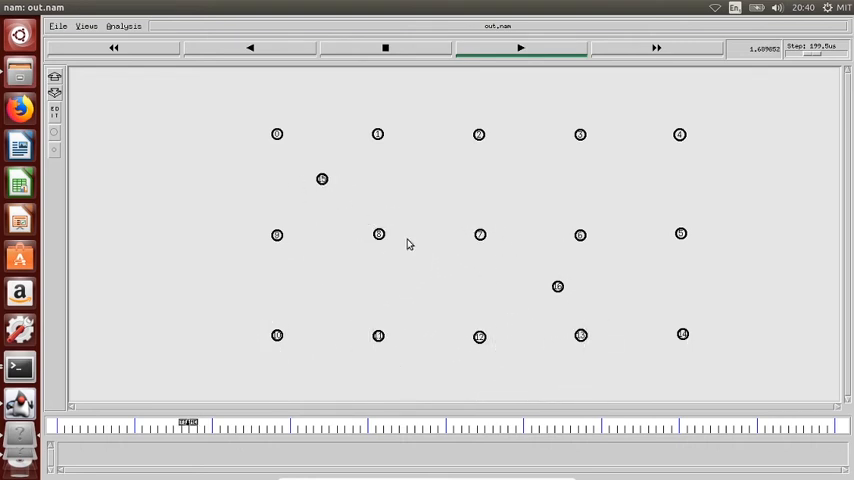
click(520, 48)
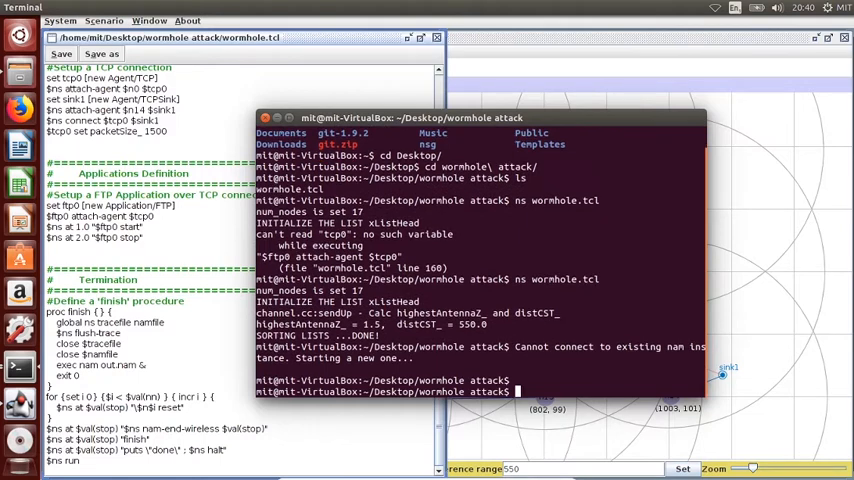
Launch gedit on wormhole.tcl from the terminal command line
text(gedit)
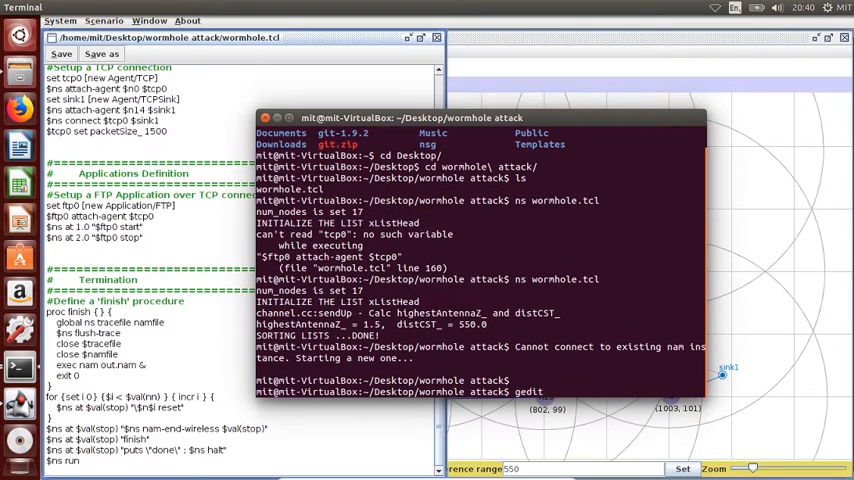
text(wormhole.tcl)
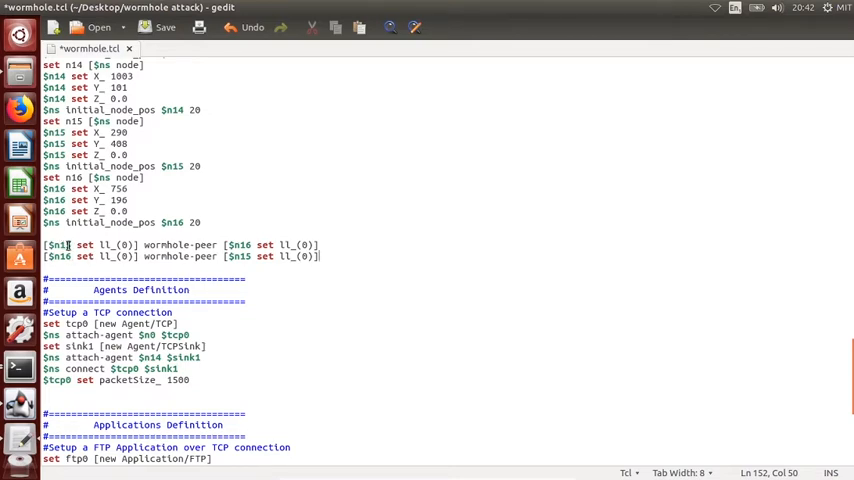
Edit the first wormhole-peer line so $n15's link layer peers with $n16's
click(60, 244)
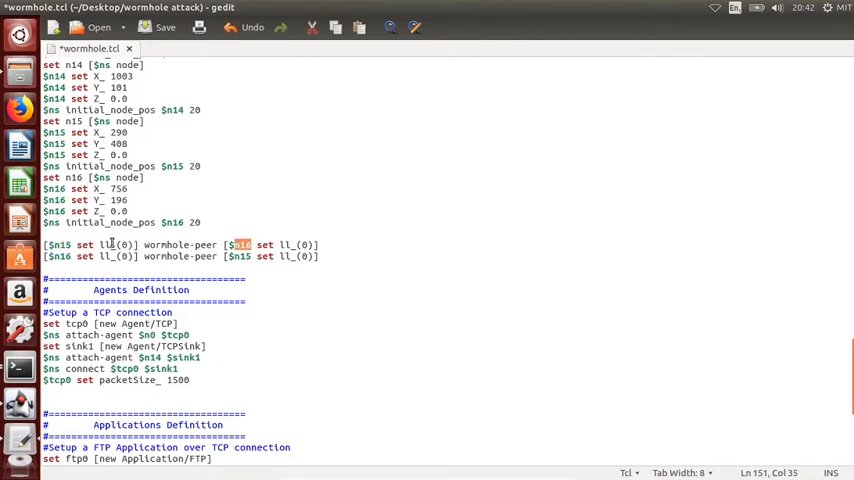
click(64, 256)
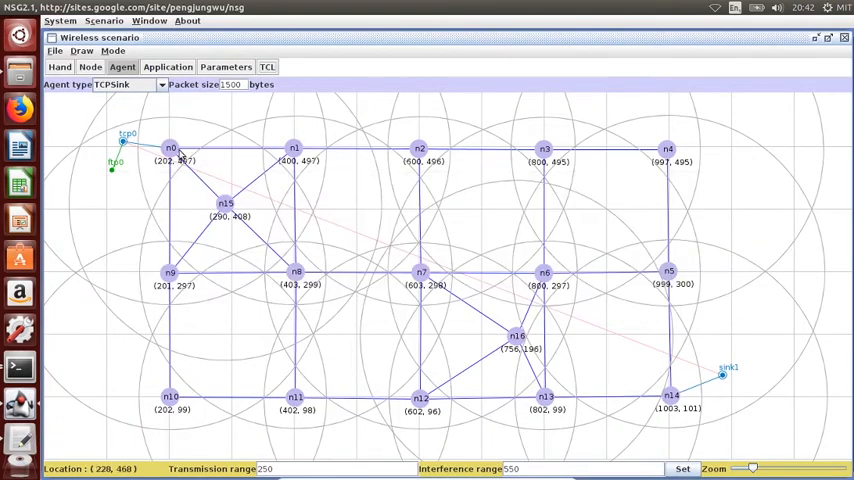
click(224, 204)
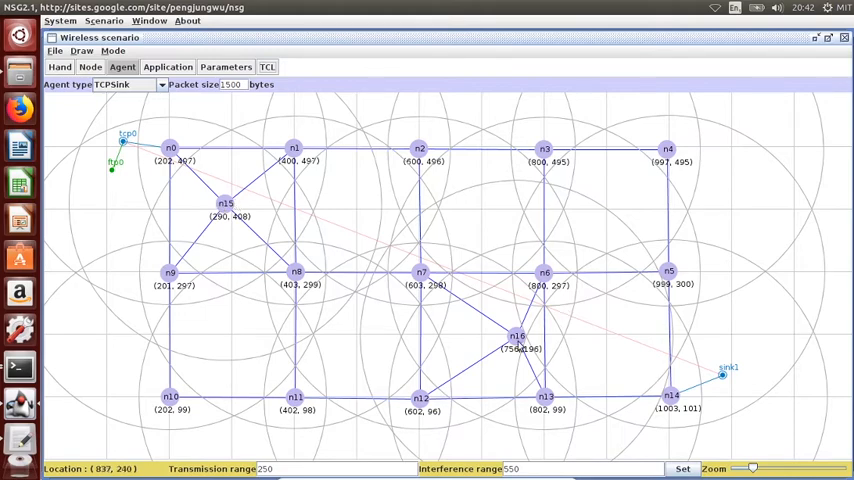
click(516, 336)
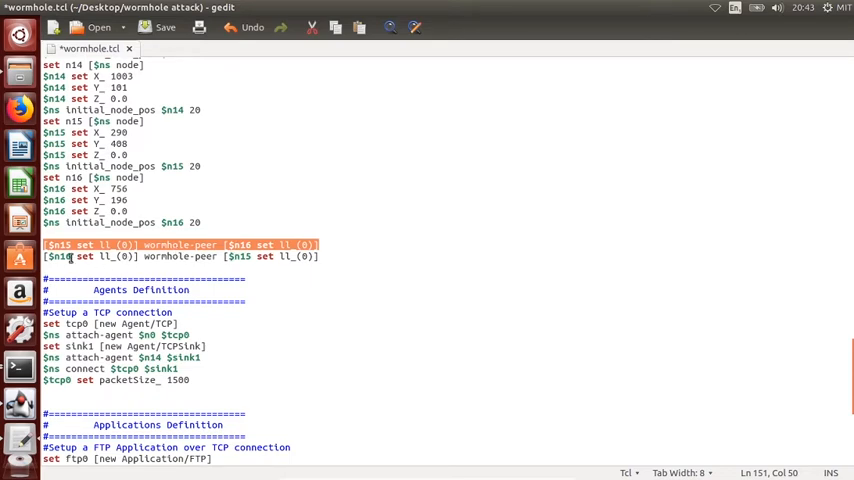
Correct both wormhole-peer lines for nodes 15 and 16 and save wormhole.tcl
click(60, 256)
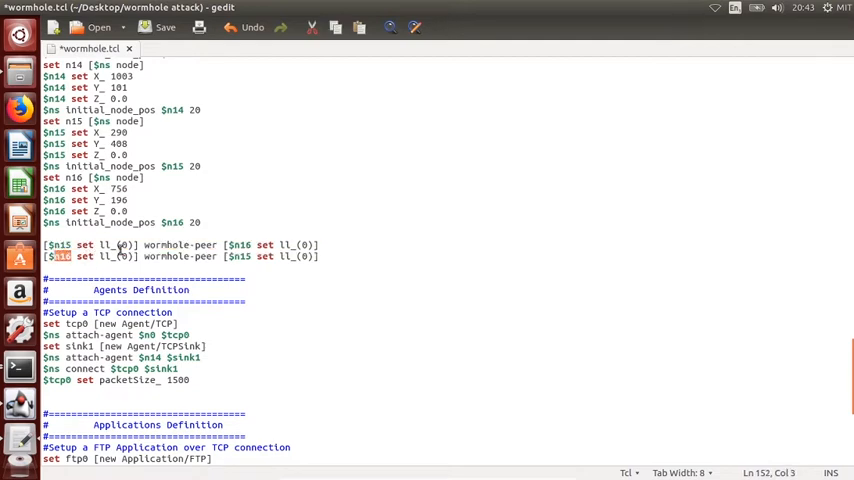
double_click(180, 256)
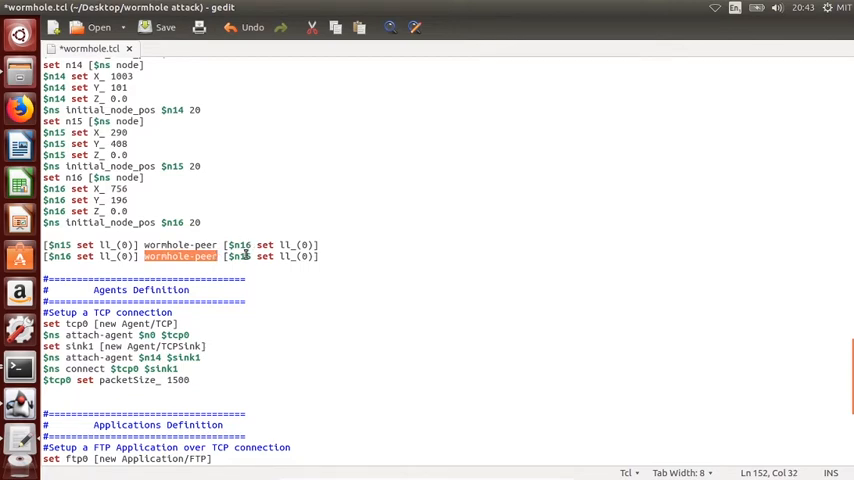
click(330, 260)
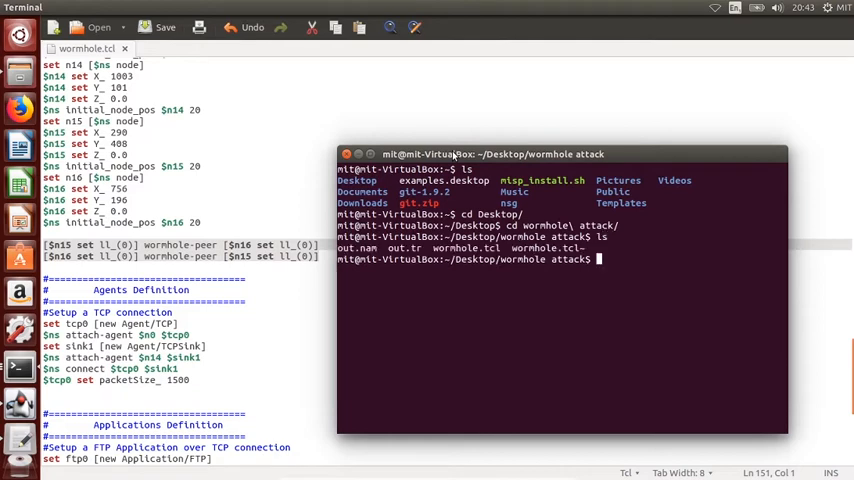
Run 'ns wormhole.tcl' in the terminal to launch the NAM animation
text(ns wo)
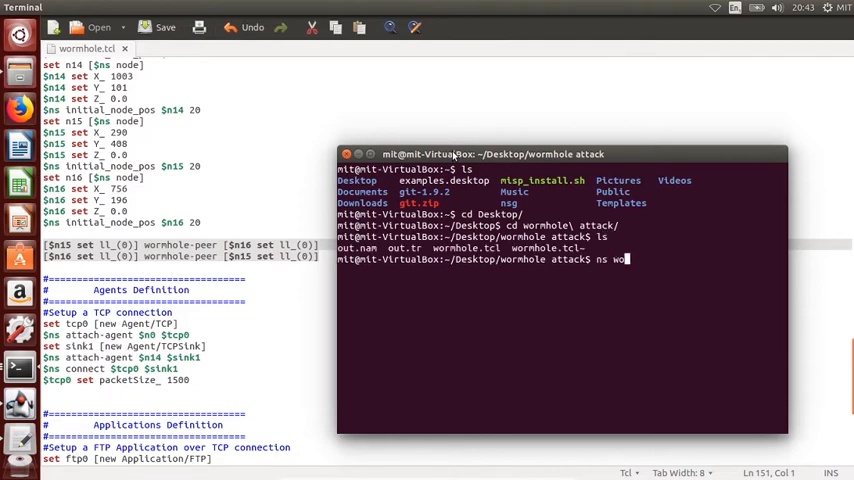
key(Return)
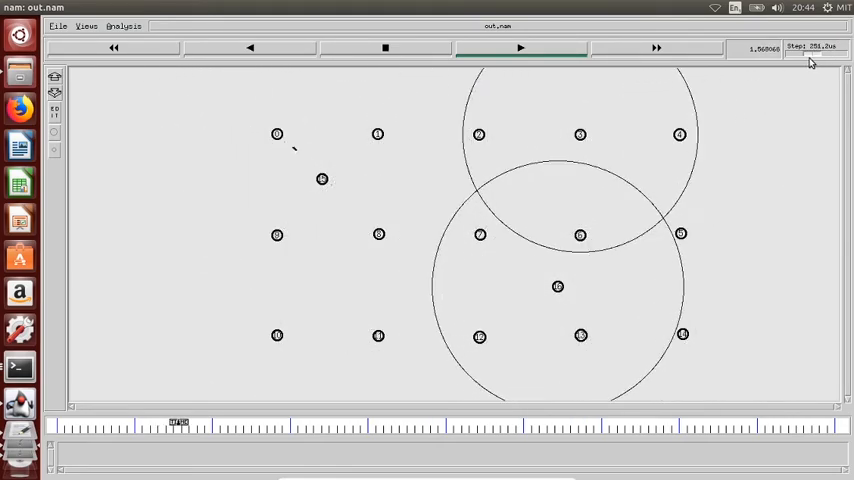
Step the NAM animation forward repeatedly to watch transmission circles spread between grid nodes
click(520, 48)
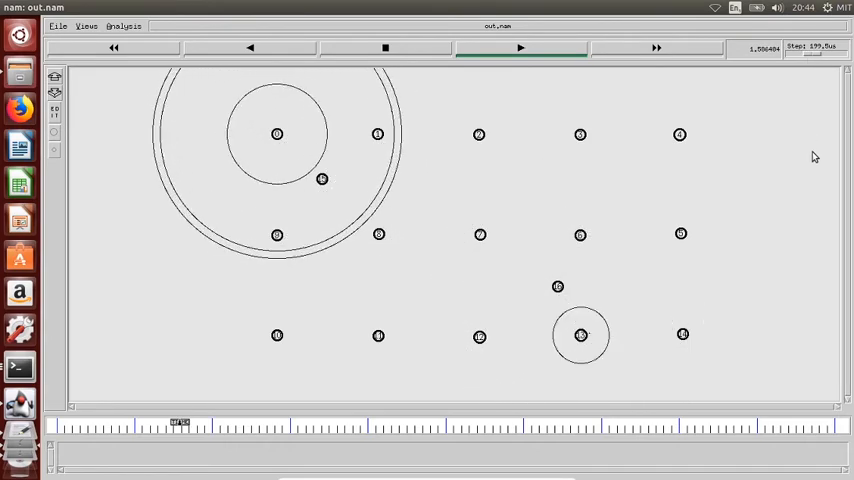
click(520, 48)
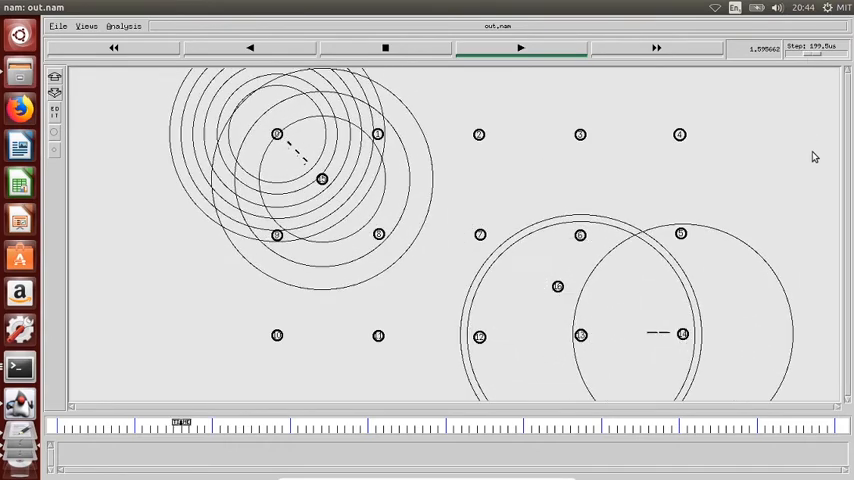
click(520, 48)
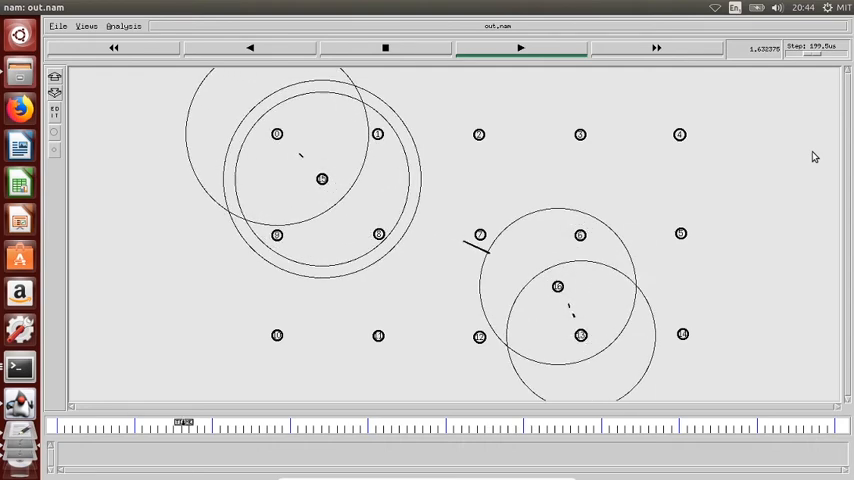
click(520, 48)
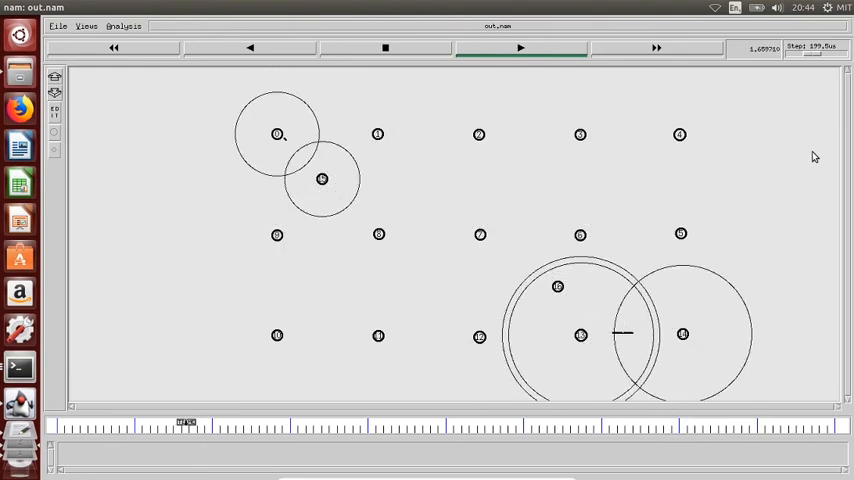
click(520, 48)
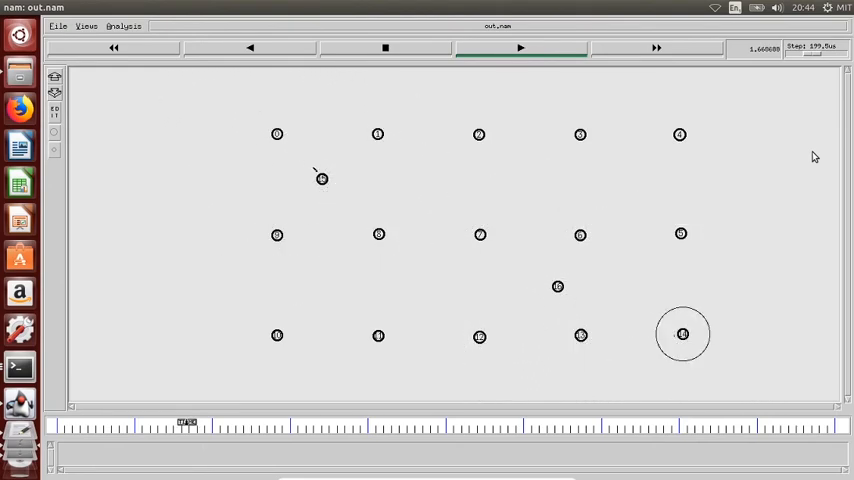
click(520, 48)
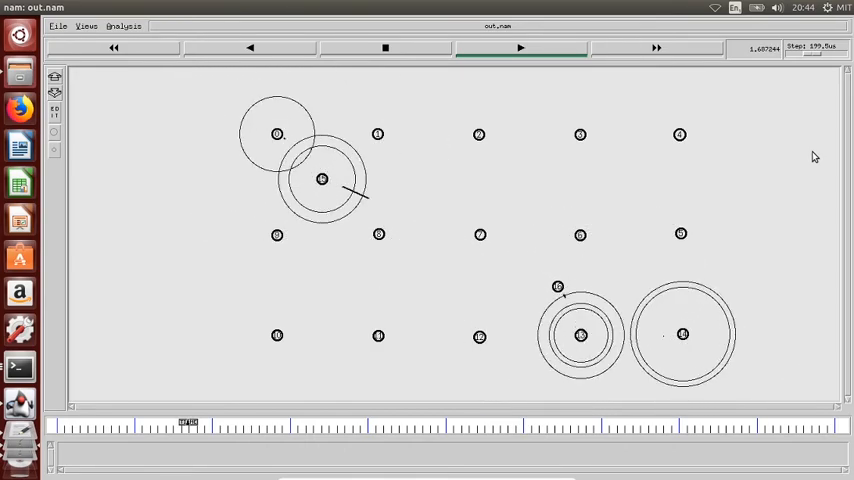
click(520, 48)
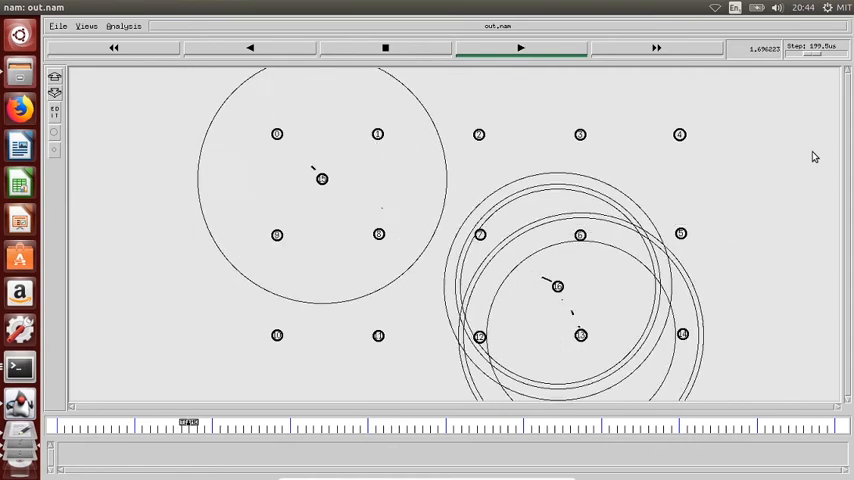
click(520, 48)
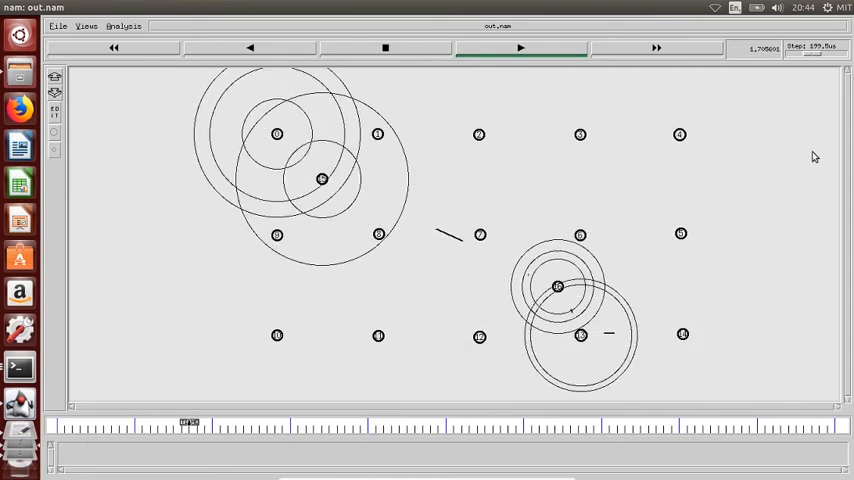
click(520, 48)
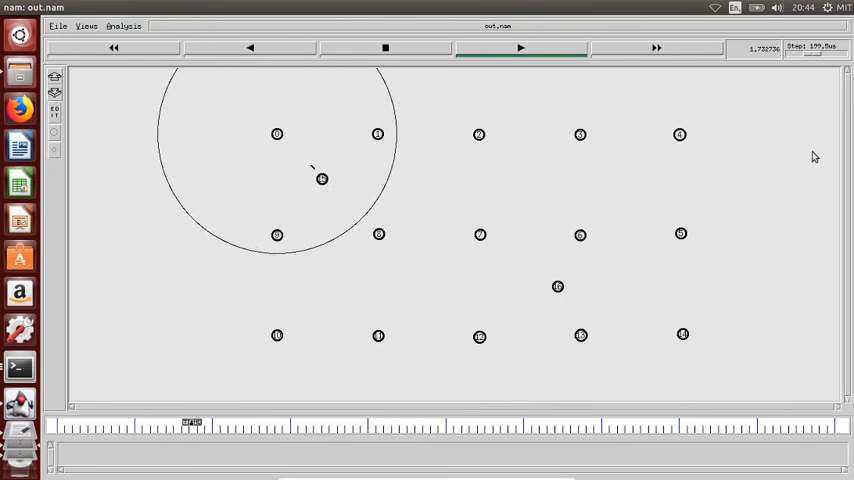
click(520, 48)
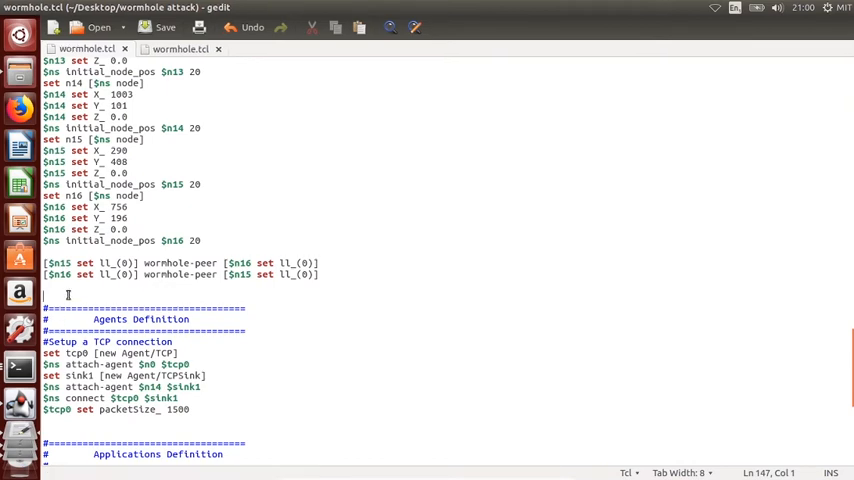
Add '$ns duplex-link $n15 $n16 512mb 155ms DropTail' below the wormhole-peer lines
text($ns duplex-link $n15 $n16 512mb 155ms DropTail)
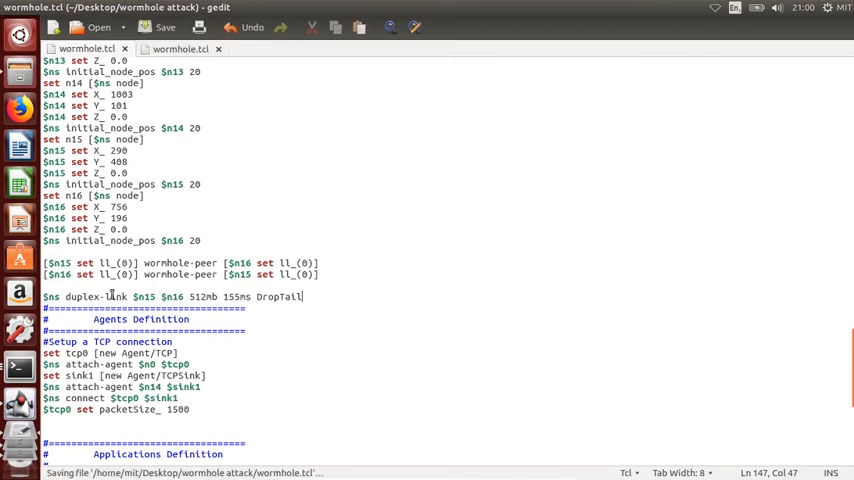
mouse_move(160, 218)
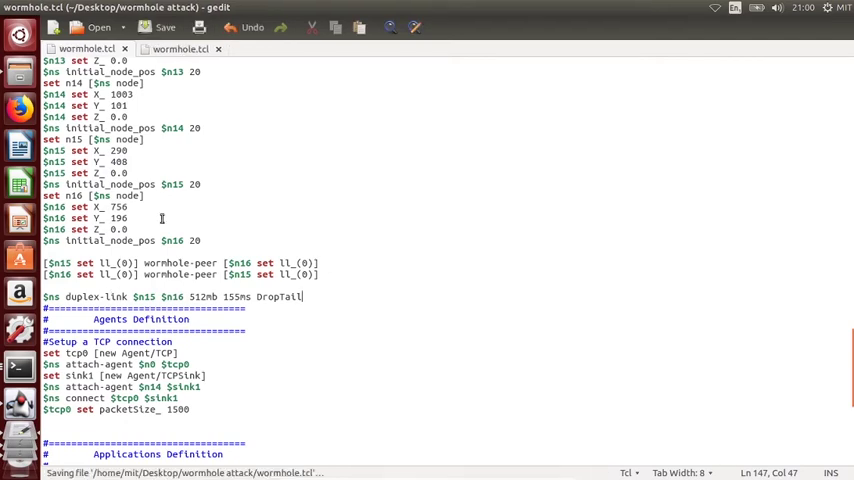
mouse_move(252, 230)
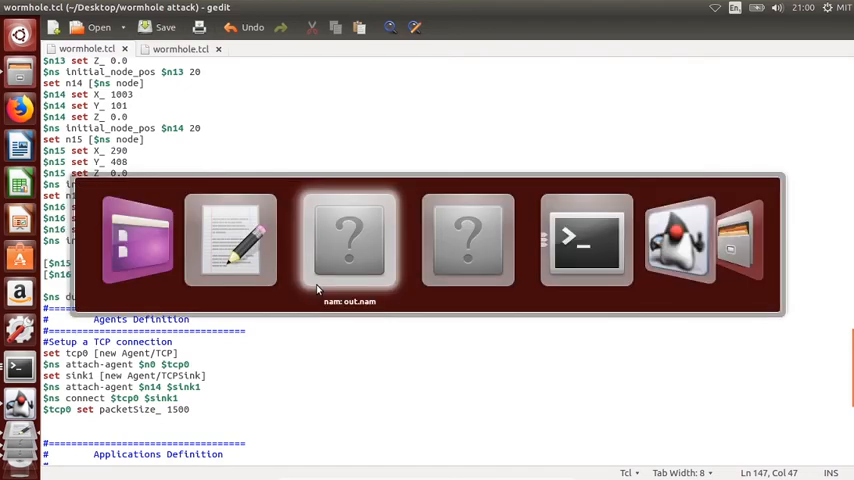
Switch to the terminal and rerun 'ns wormhole.tcl' to regenerate the simulation
click(586, 240)
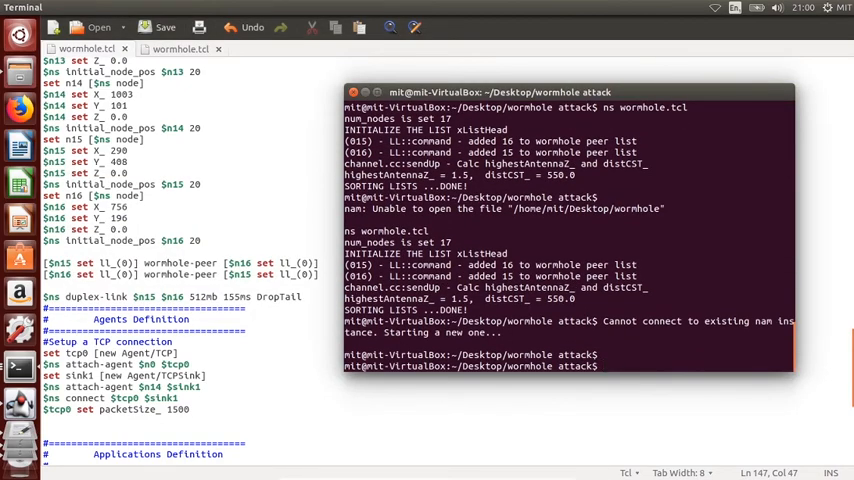
text(ns wormhole.tcl)
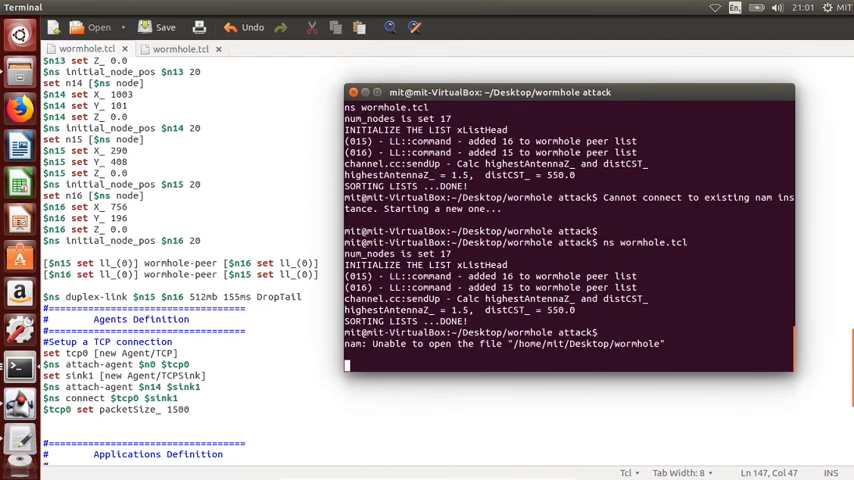
text(ns wormhole.tcl)
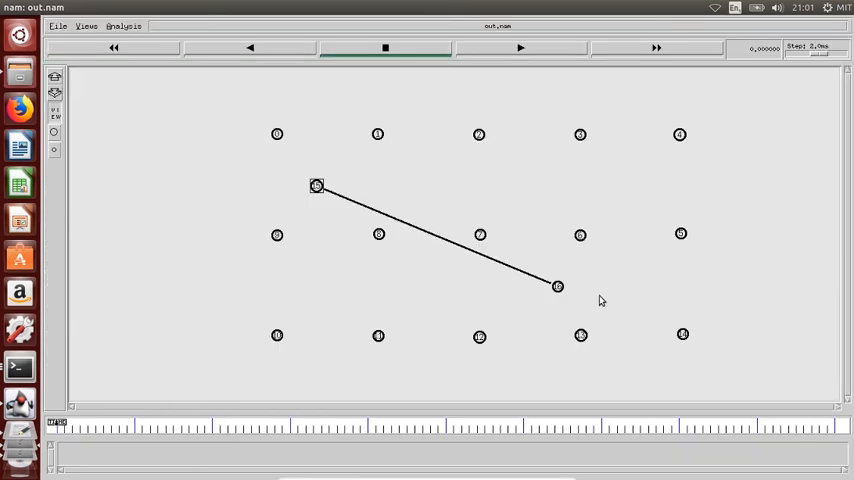
mouse_move(390, 216)
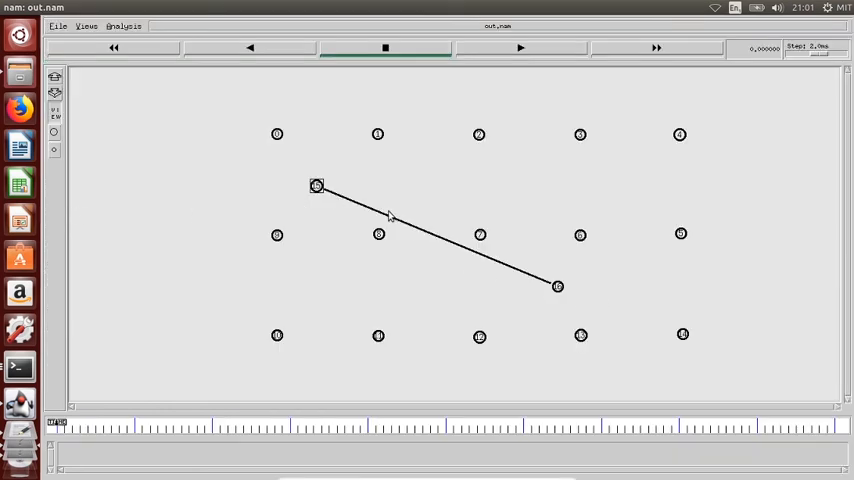
mouse_move(558, 288)
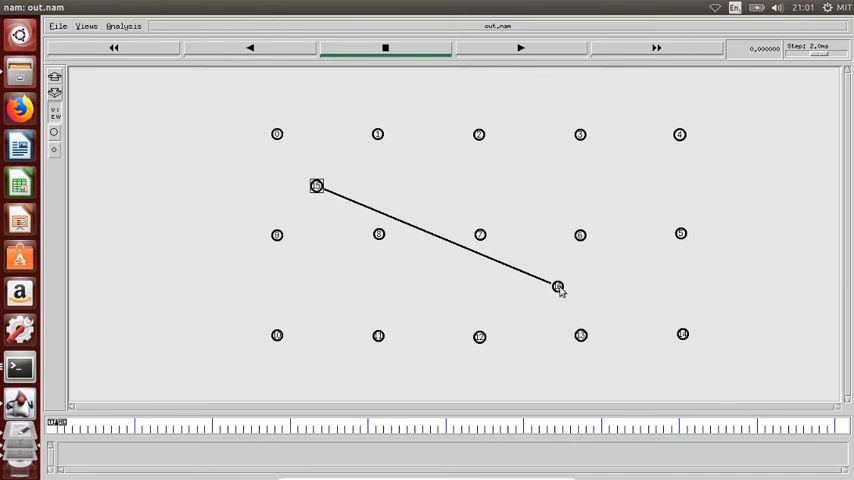
mouse_move(478, 260)
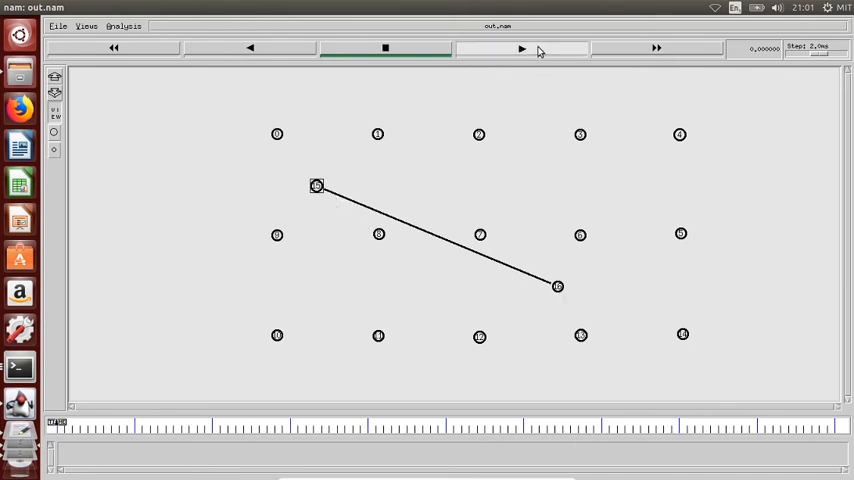
Play the NAM animation showing the tunnel link joining the two wormhole nodes
click(520, 48)
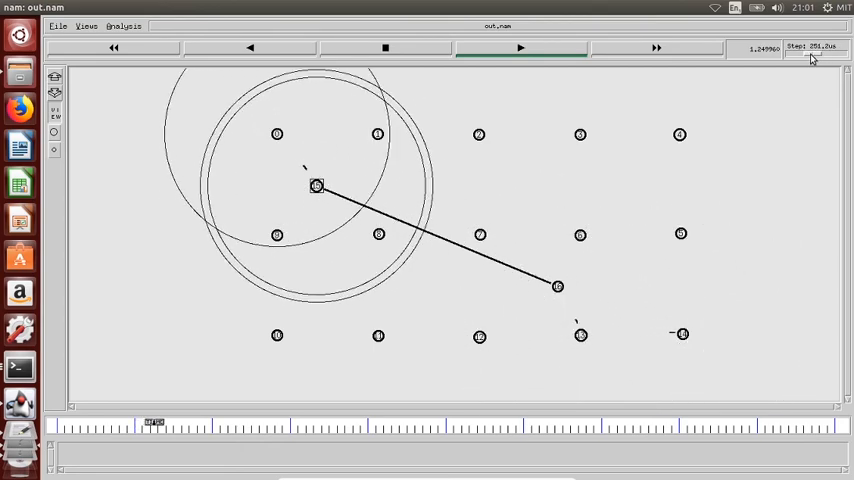
click(520, 48)
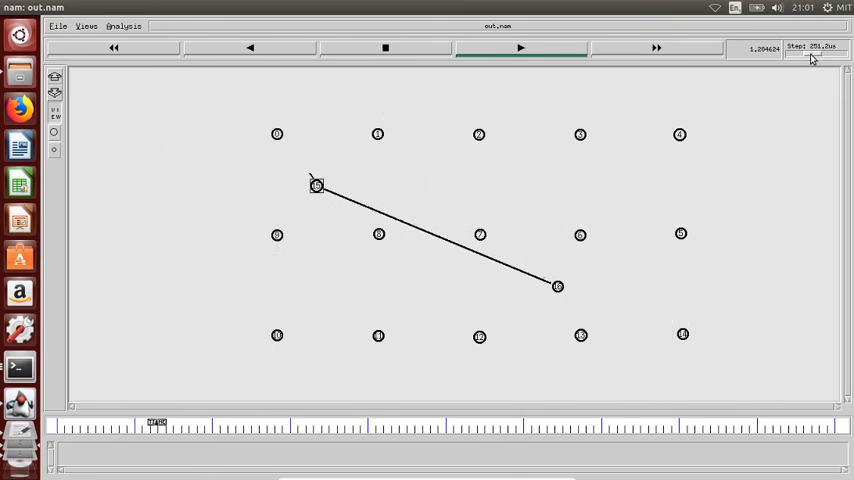
click(520, 48)
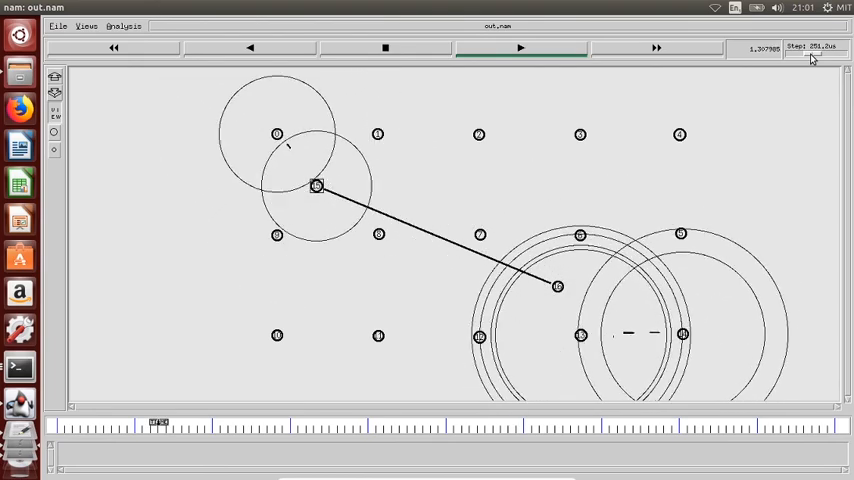
click(520, 48)
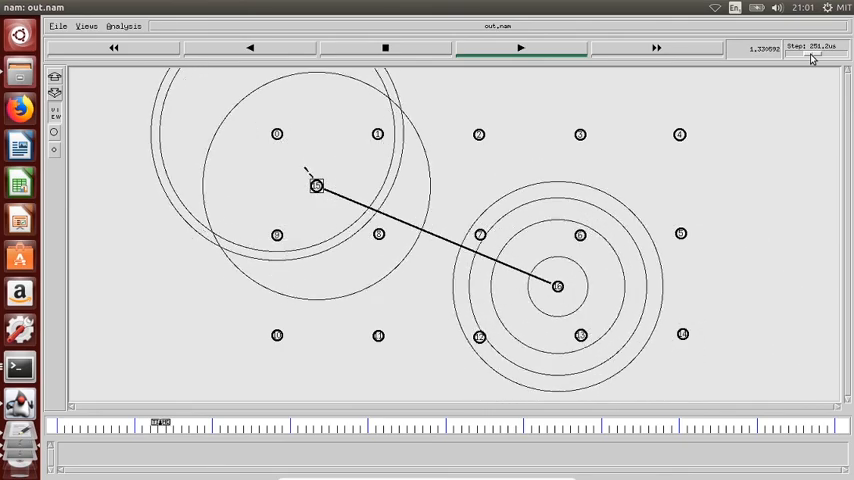
click(520, 48)
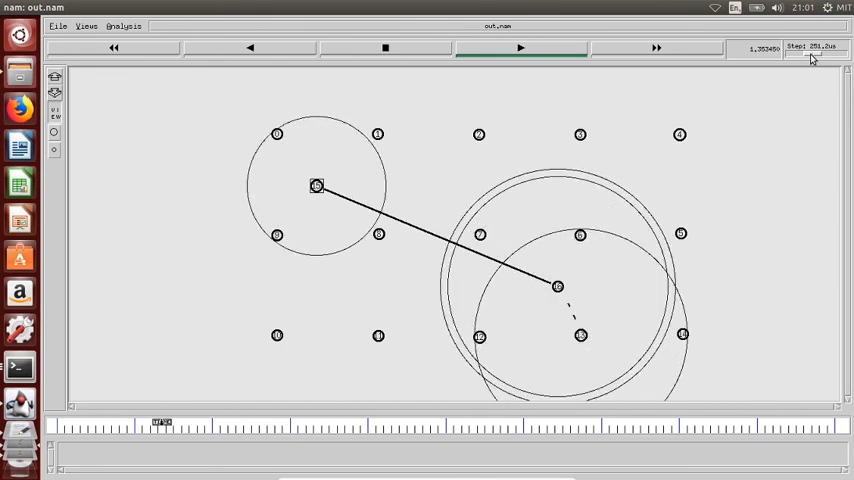
click(520, 48)
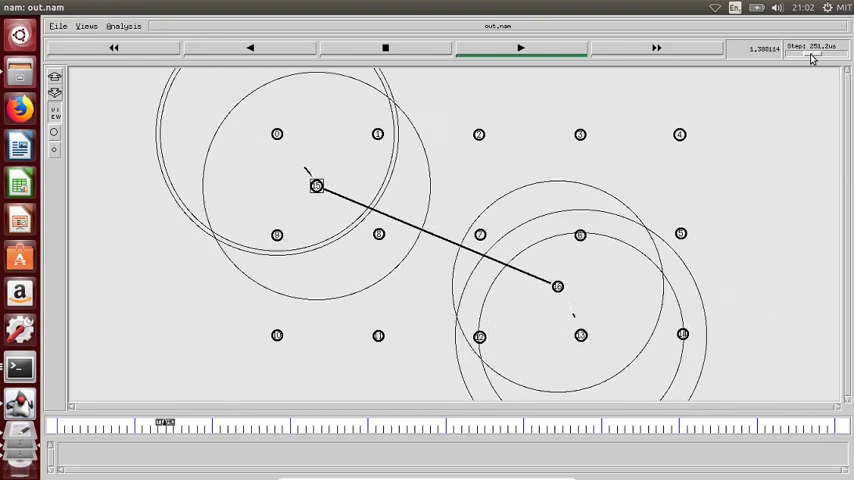
click(520, 48)
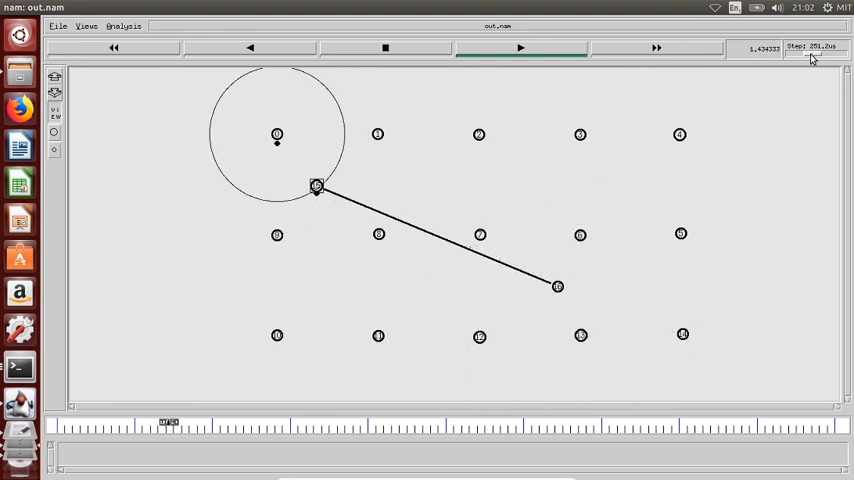
click(520, 48)
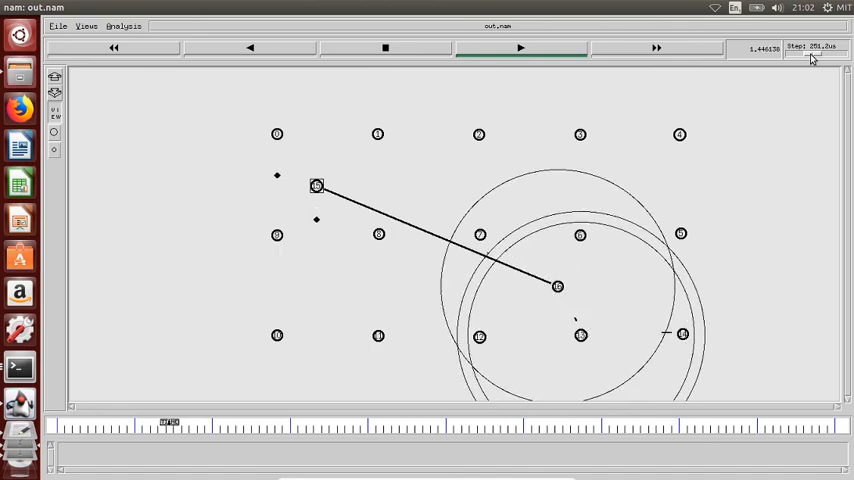